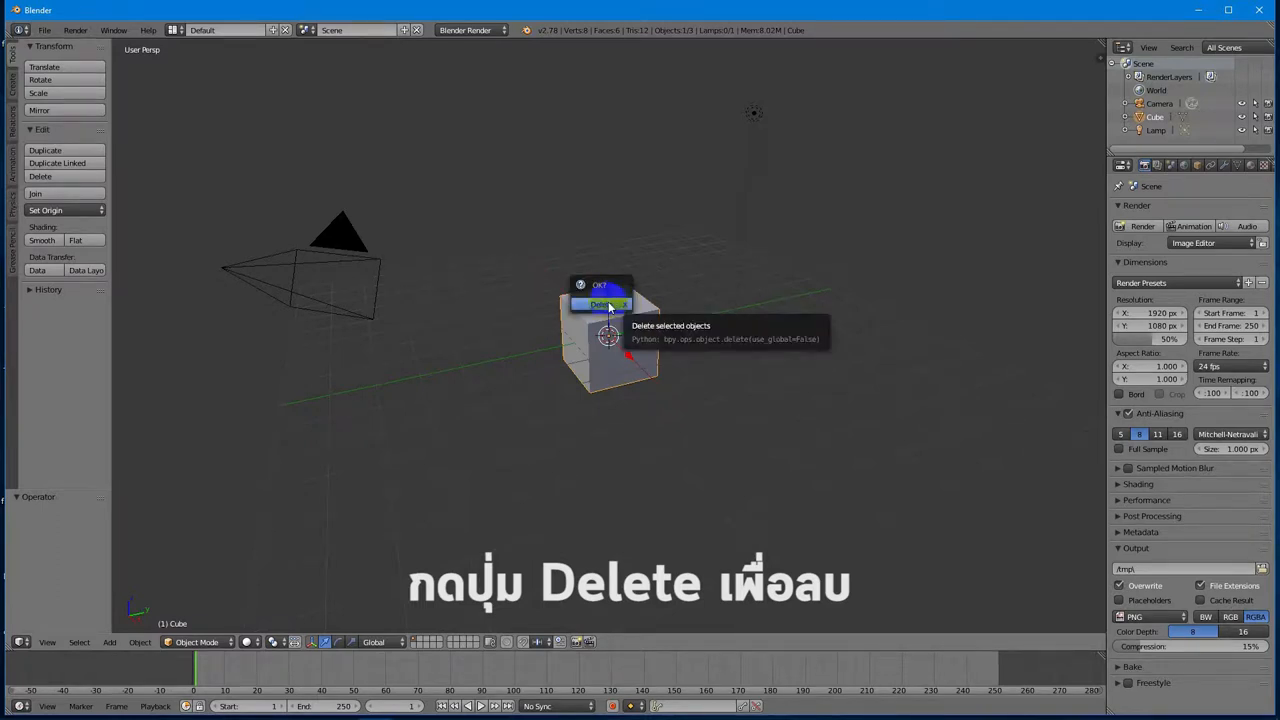
Step: Delete the default cube, leaving only the camera and lamp in the scene
click(600, 304)
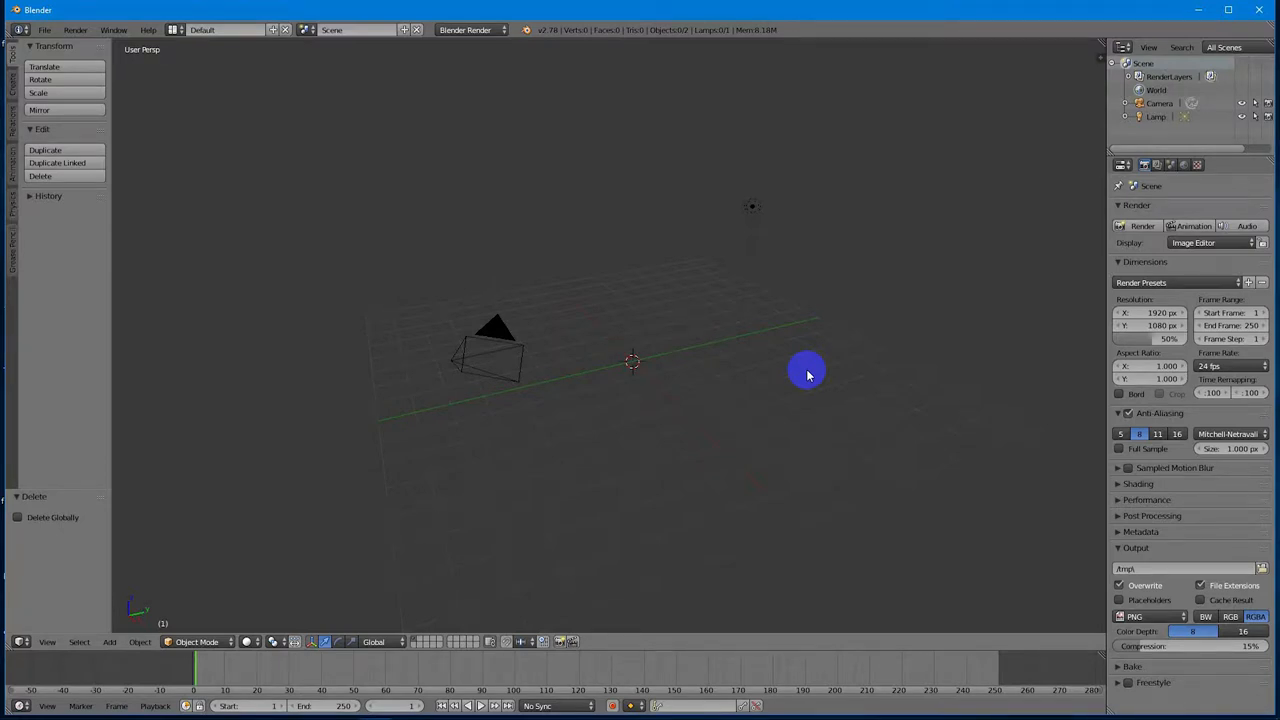
Step: Add a mesh plane and scale it up to about 7.8 as a wide floor
key(shift+a)
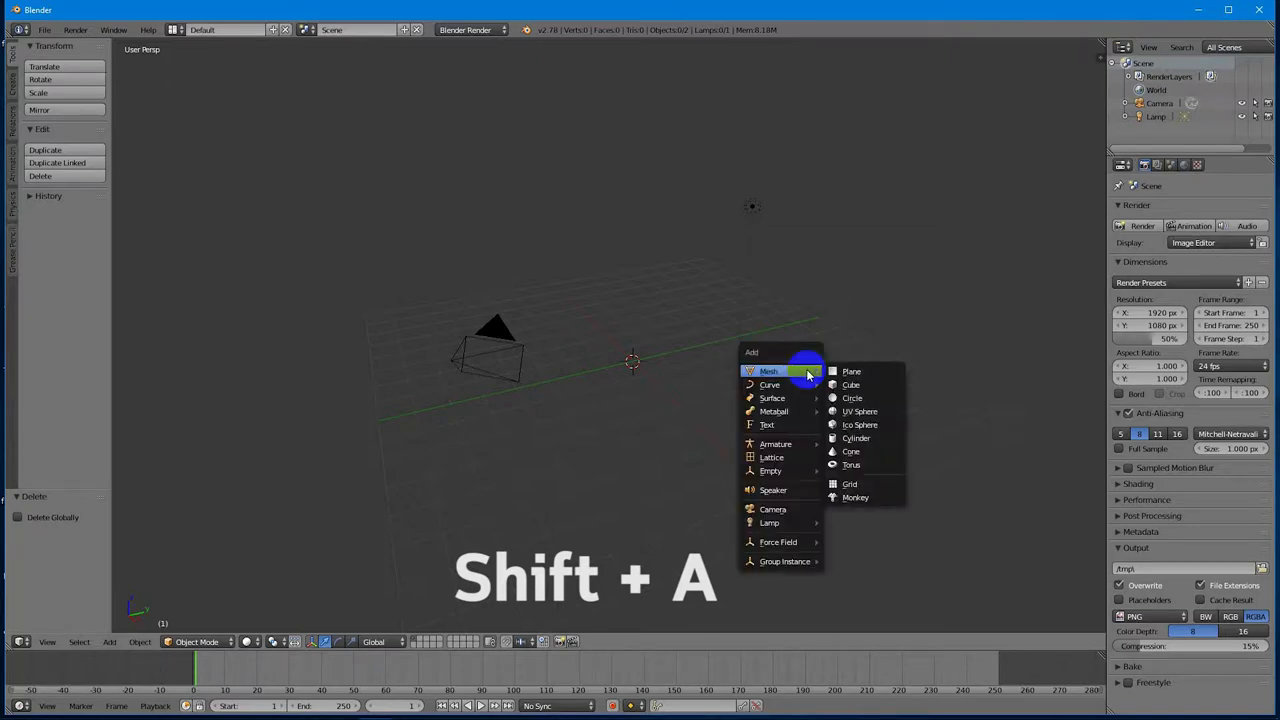
mouse_move(862, 370)
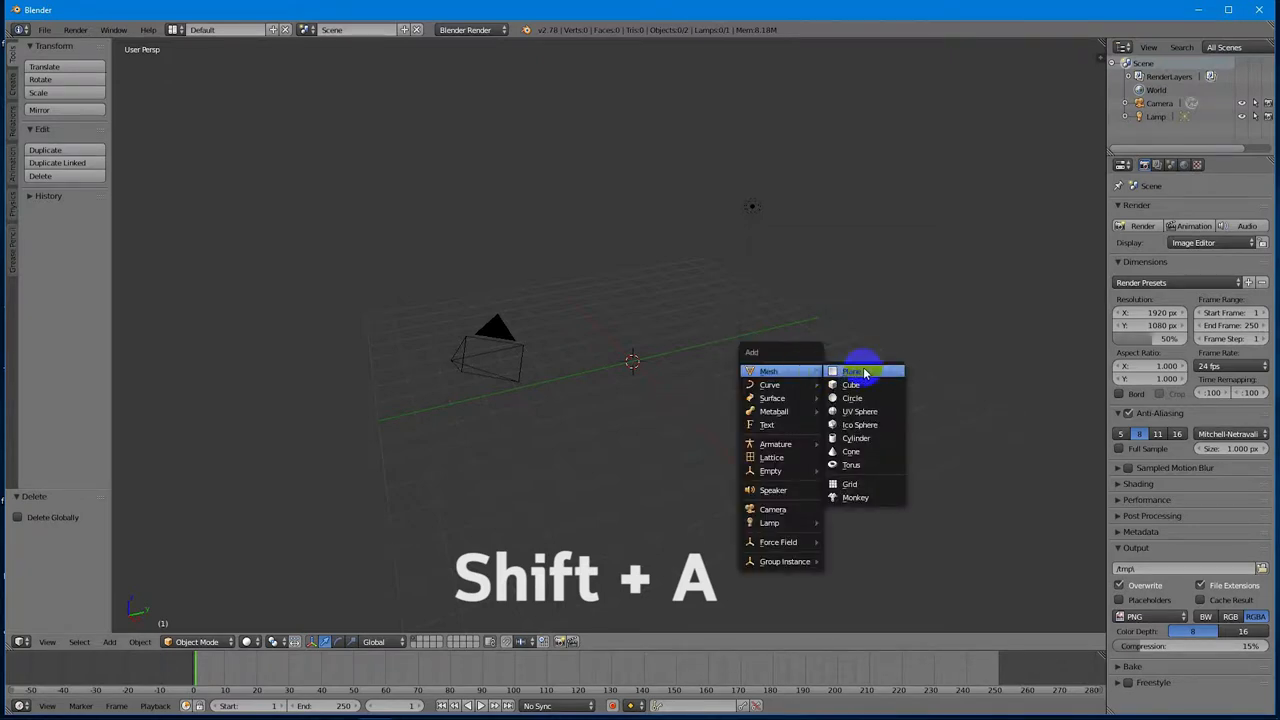
click(852, 370)
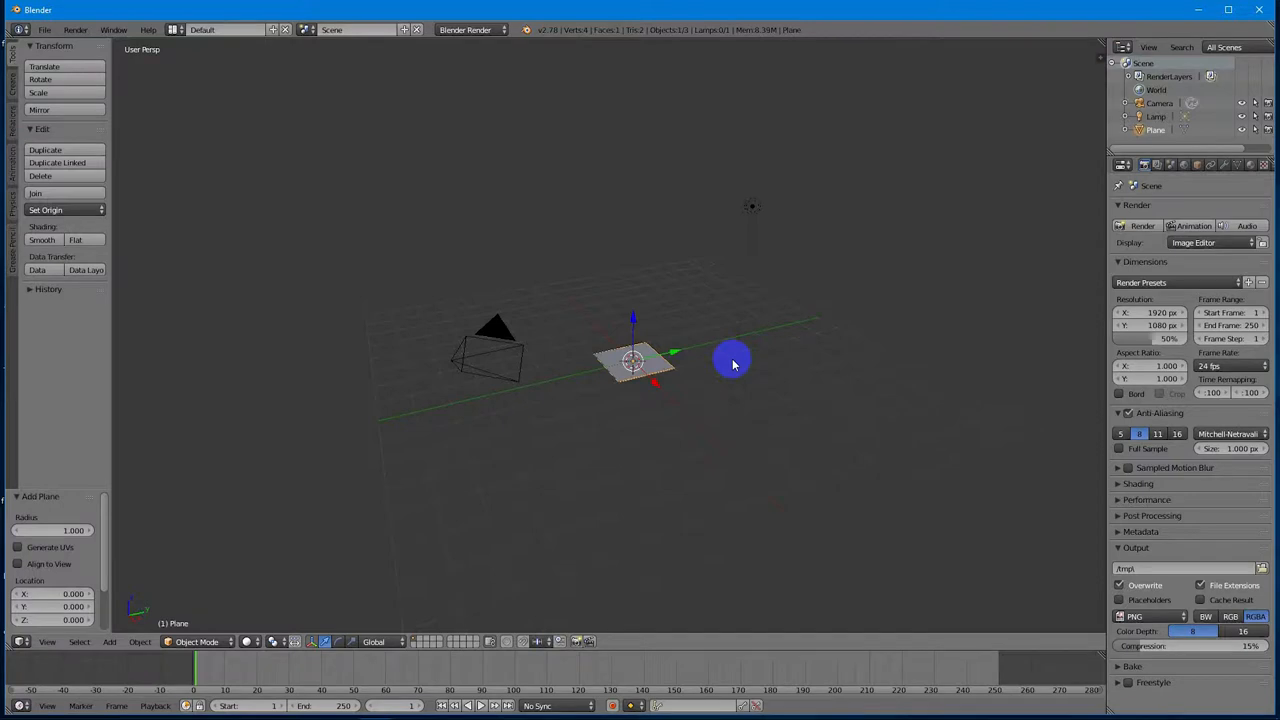
key(s)
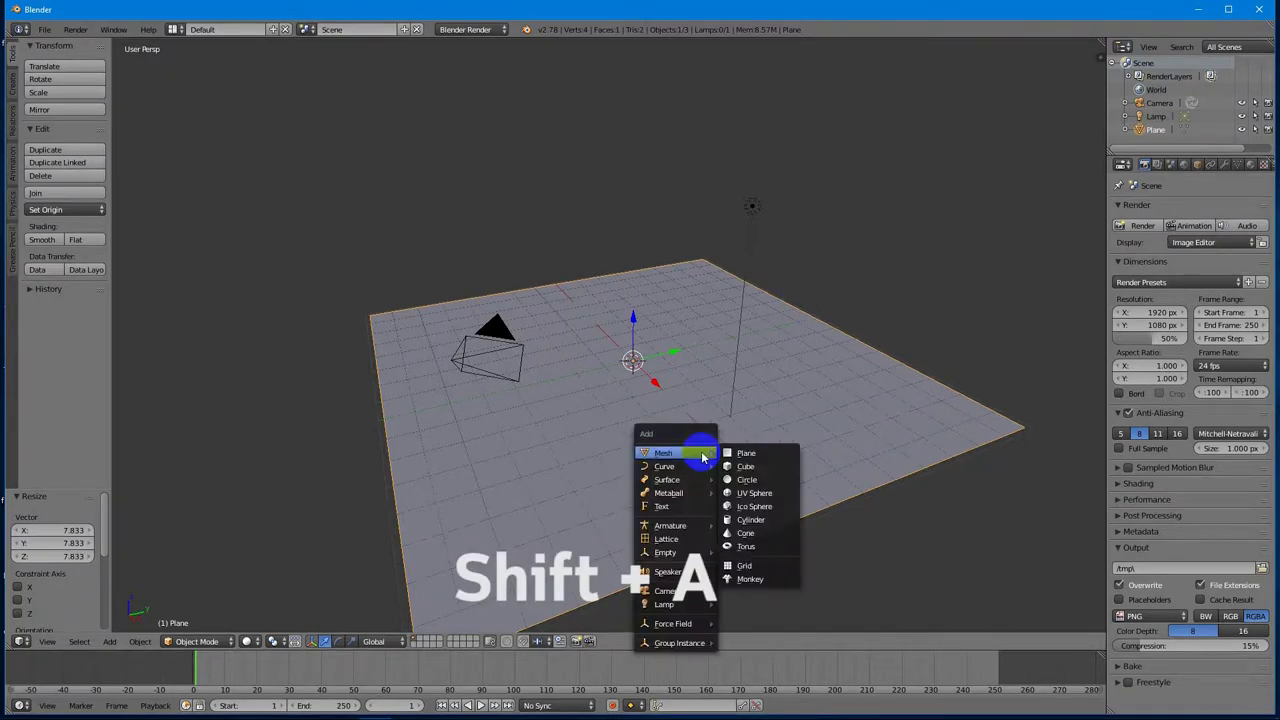
mouse_move(754, 492)
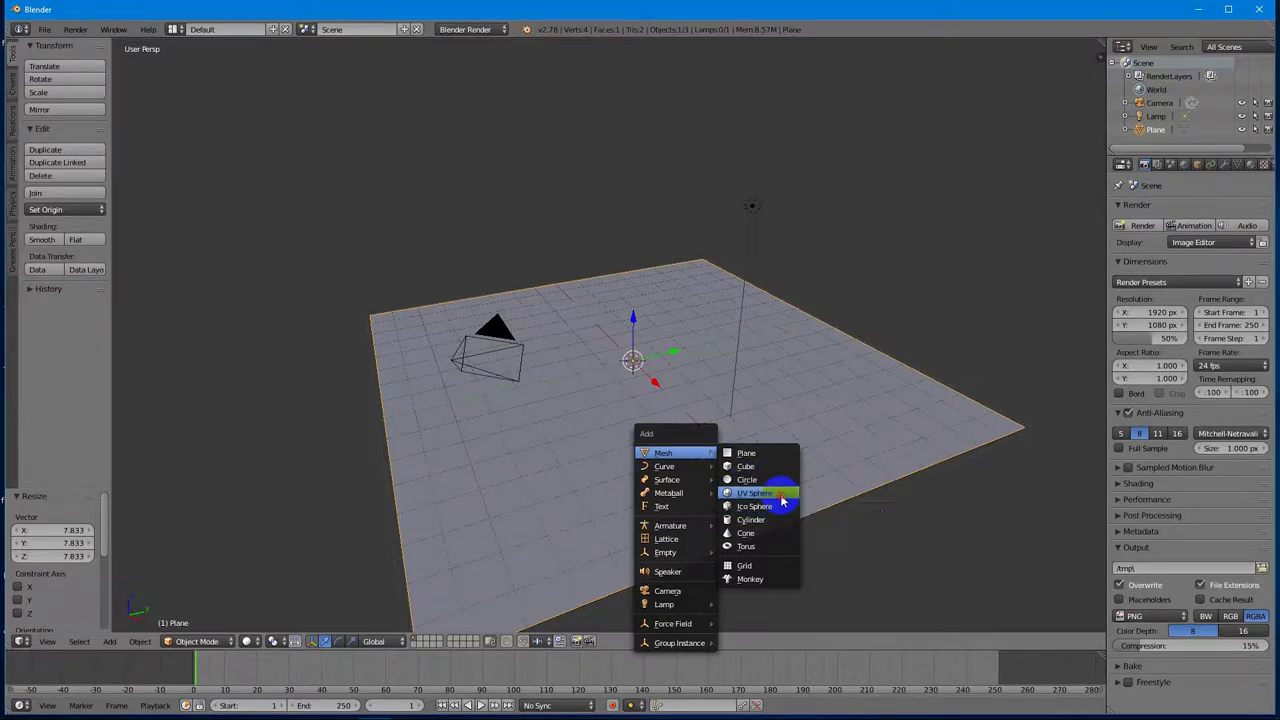
Step: Add a UV sphere at the floor's centre and centre it in front view
click(752, 492)
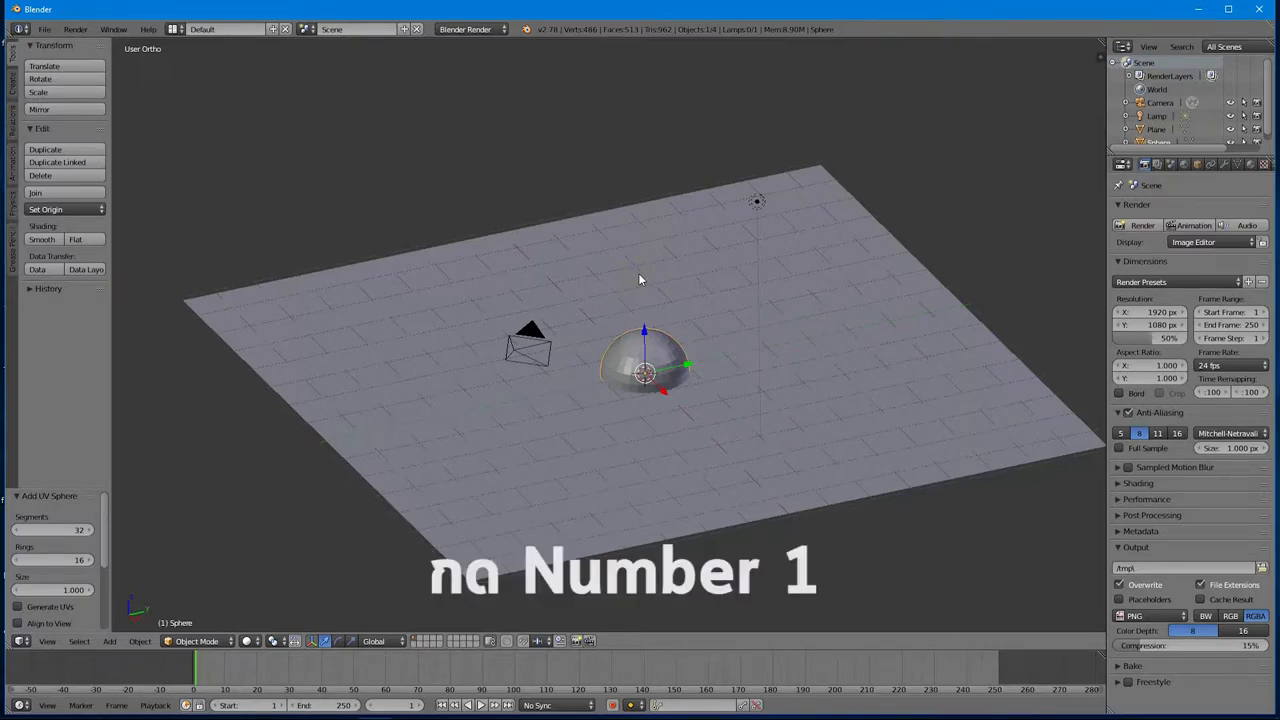
key(KP_1)
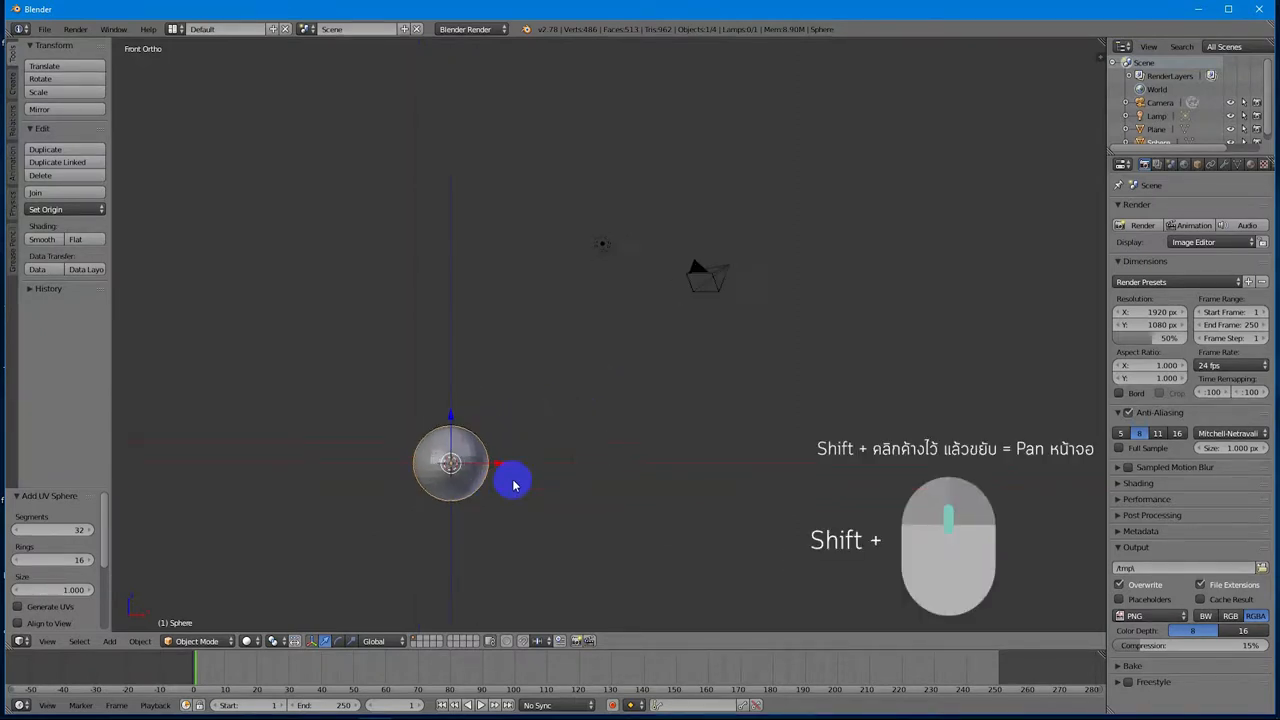
drag(512, 480, 520, 424)
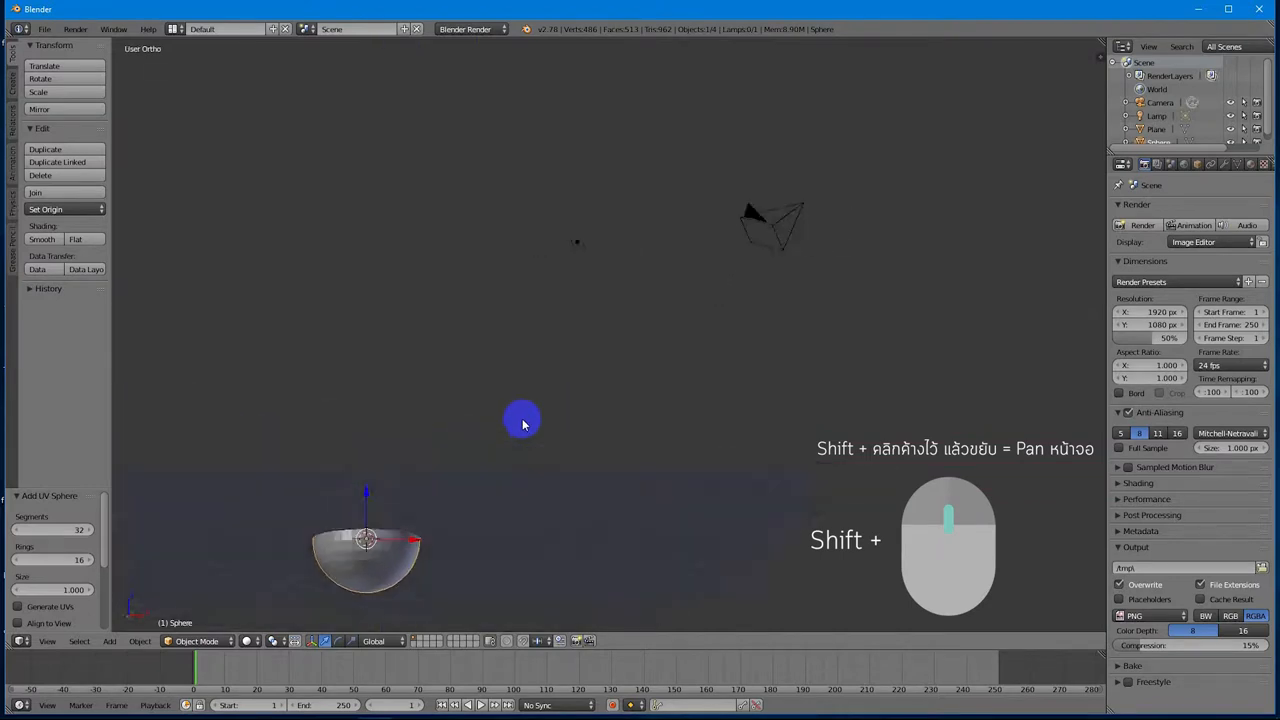
key(KP_1)
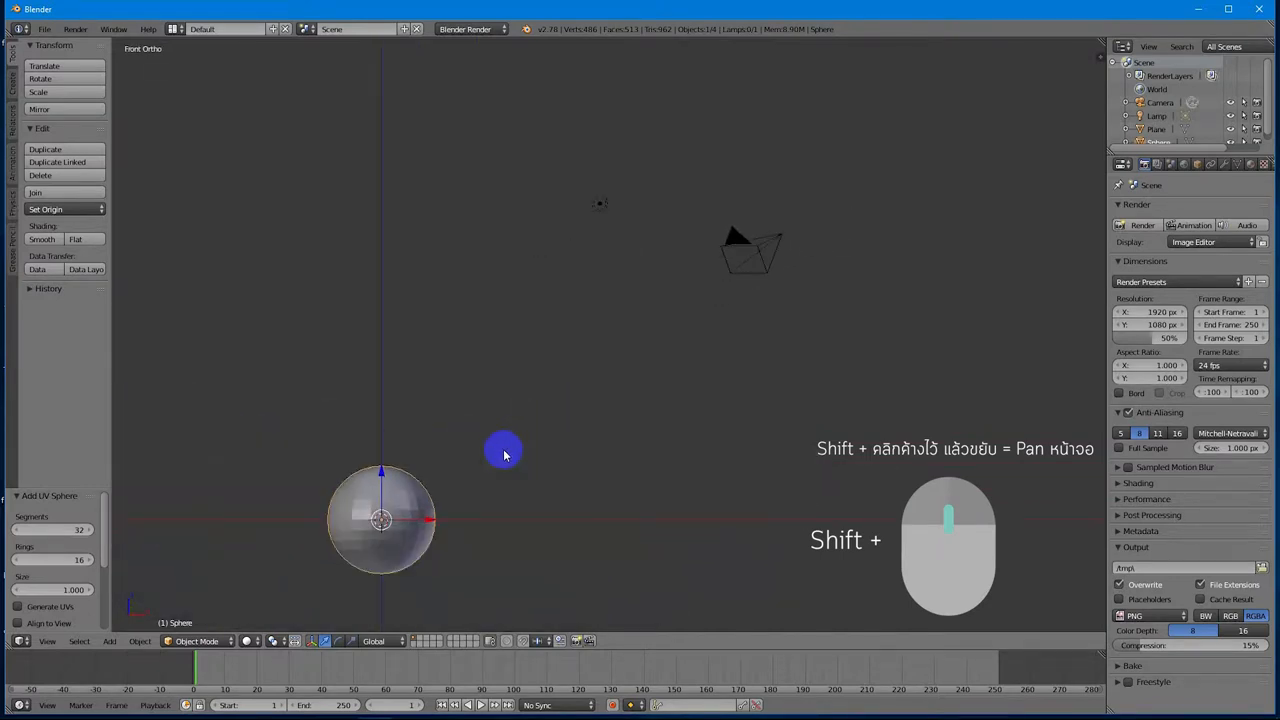
mouse_move(436, 448)
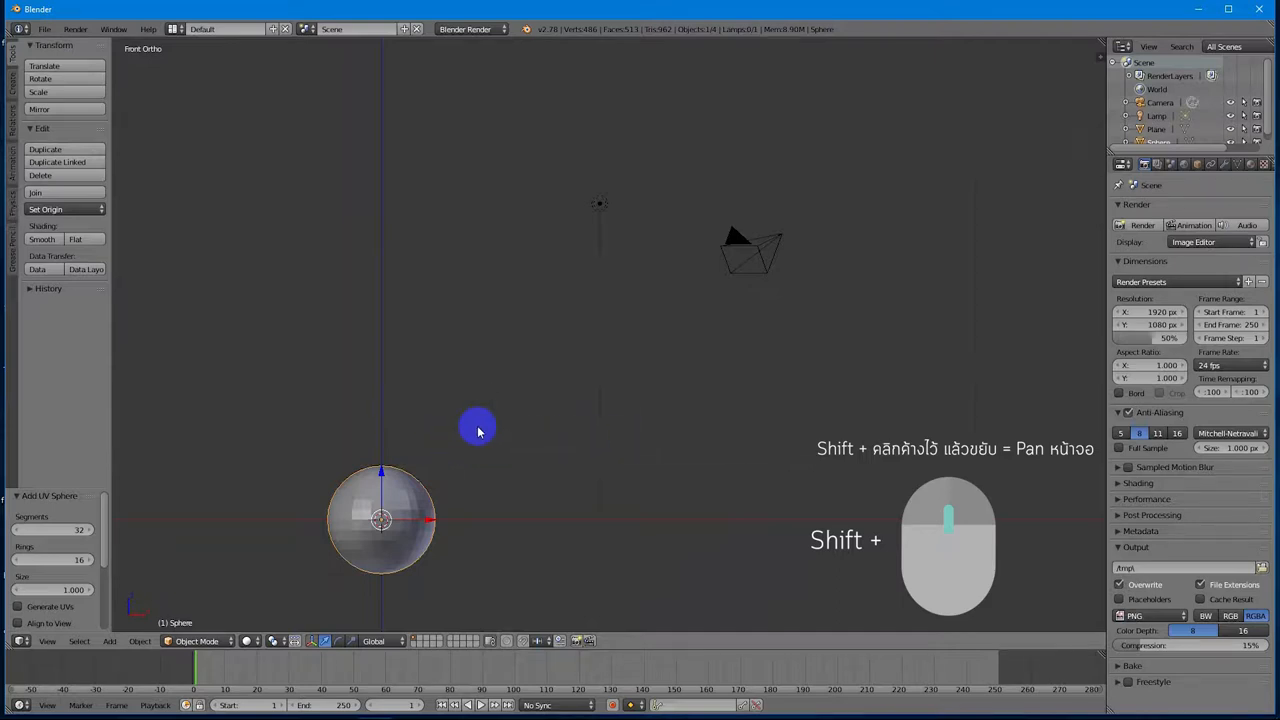
drag(478, 432, 690, 296)
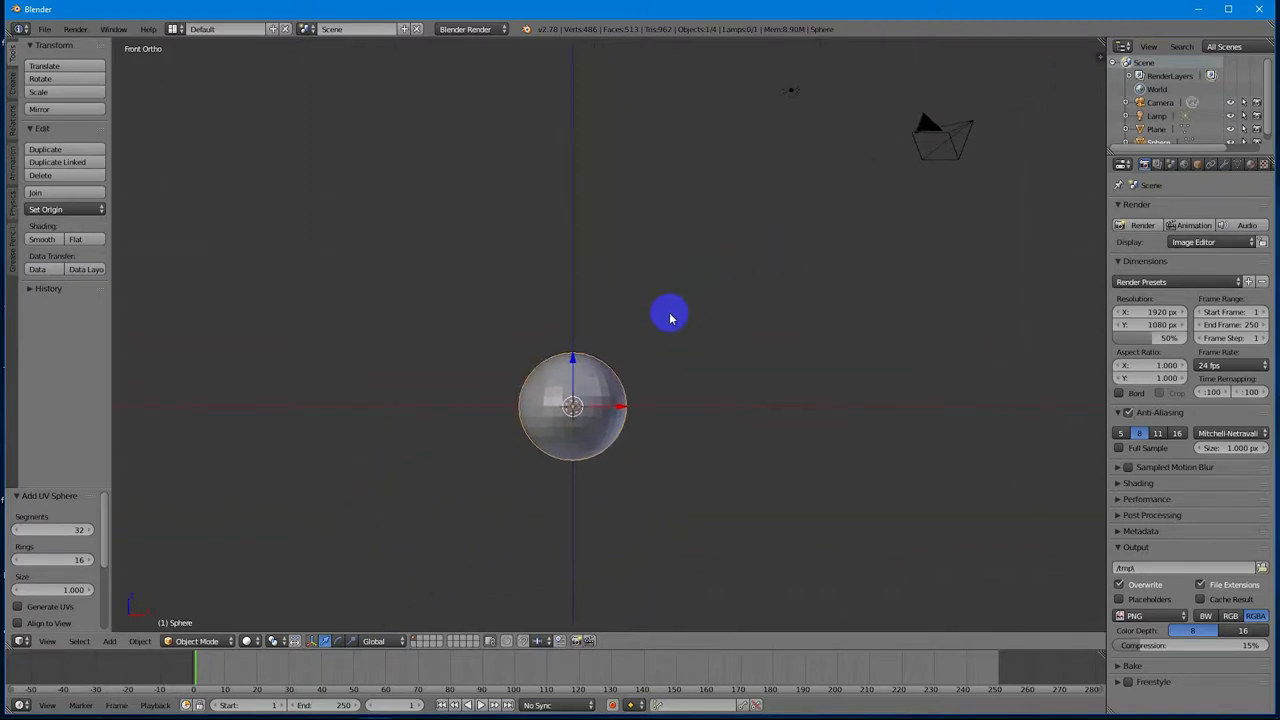
mouse_move(664, 320)
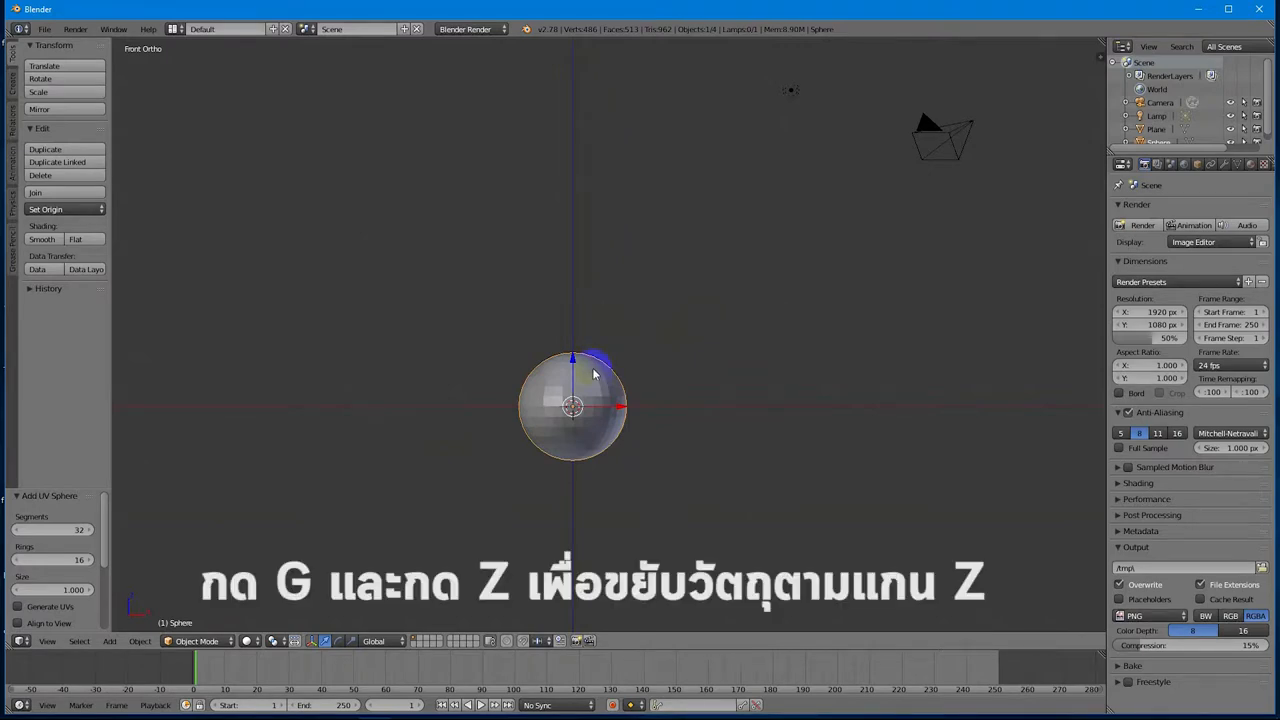
Step: Move the sphere up 1 unit along Z so it rests on the floor
key(g)
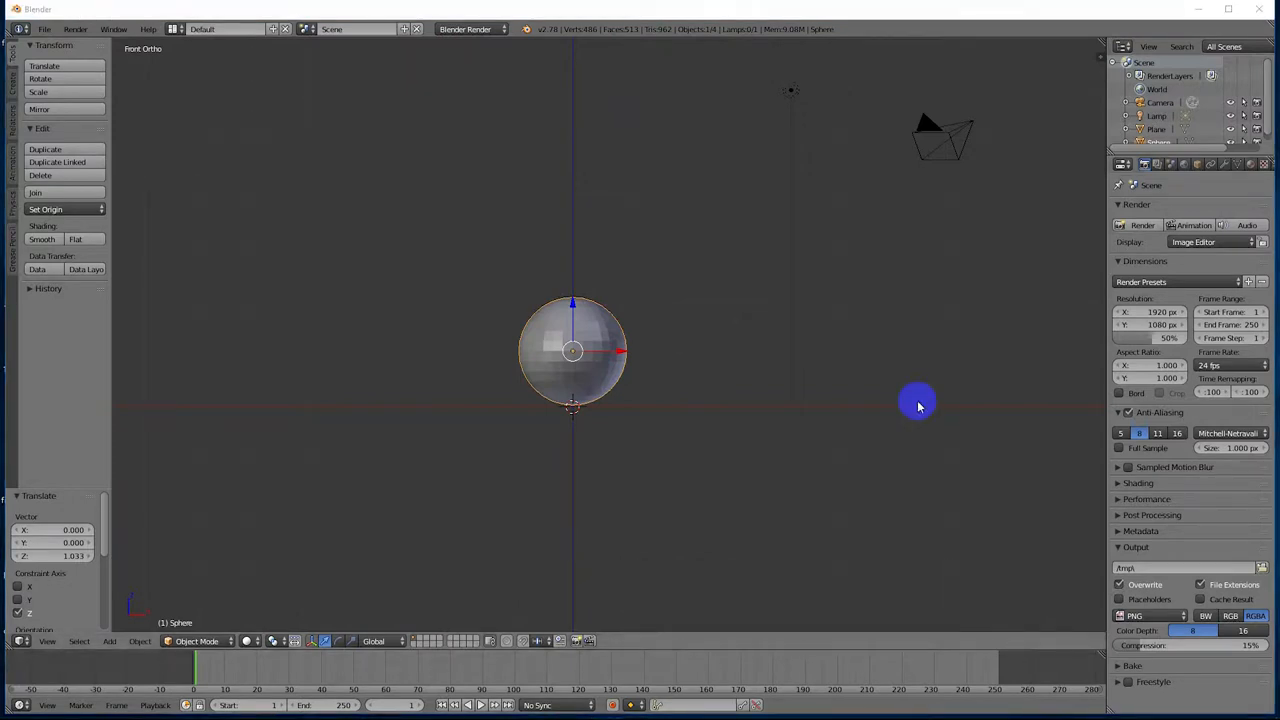
mouse_move(1052, 520)
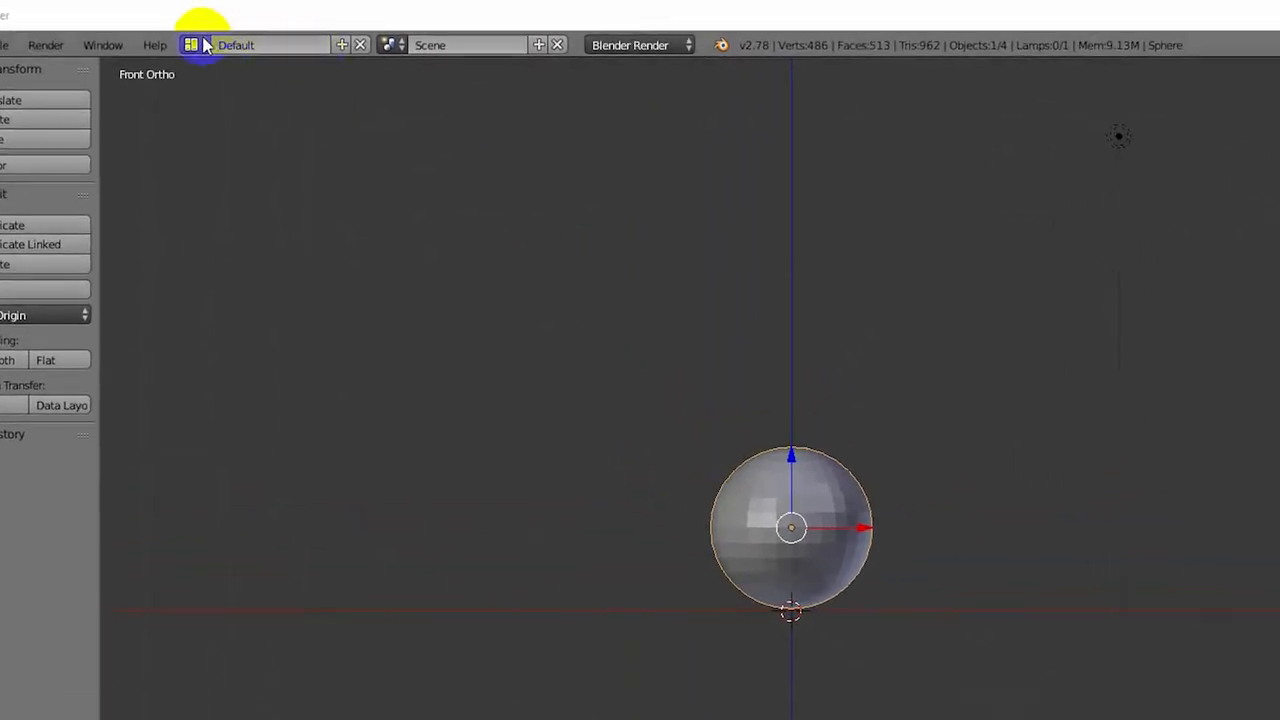
Step: Switch the screen layout to Animation with dope sheet, graph editor and timeline
click(188, 44)
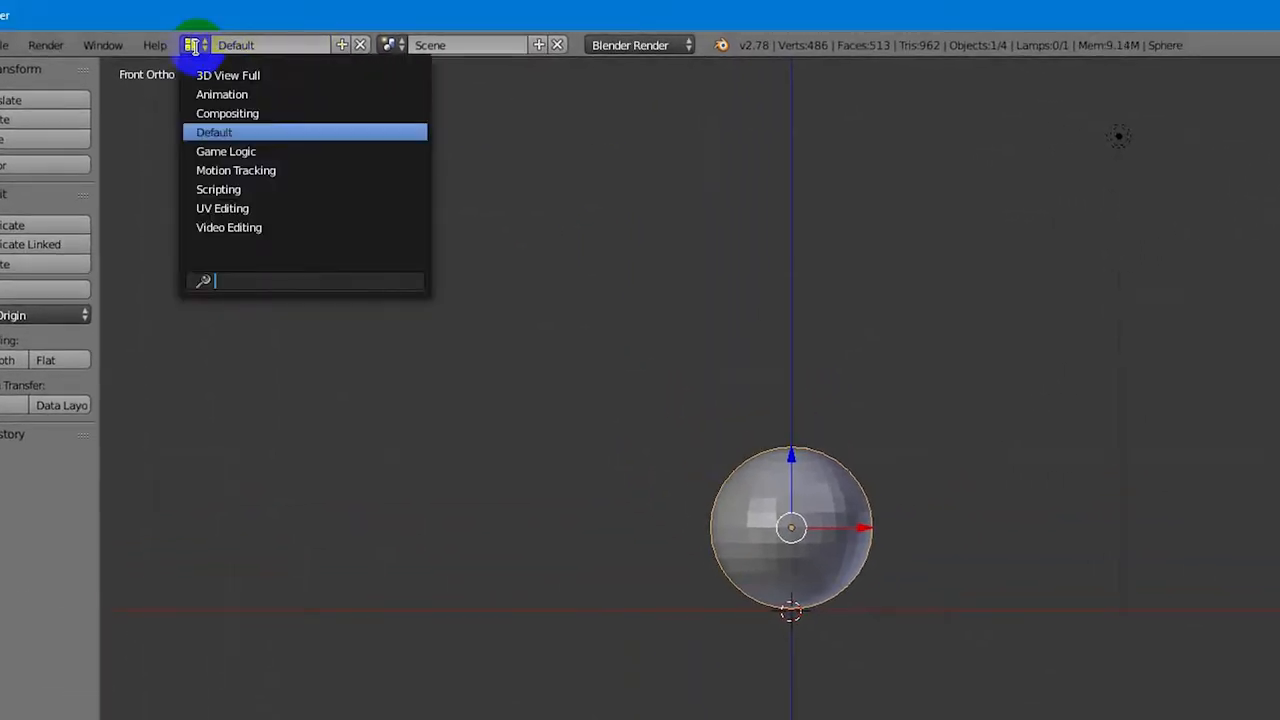
click(220, 94)
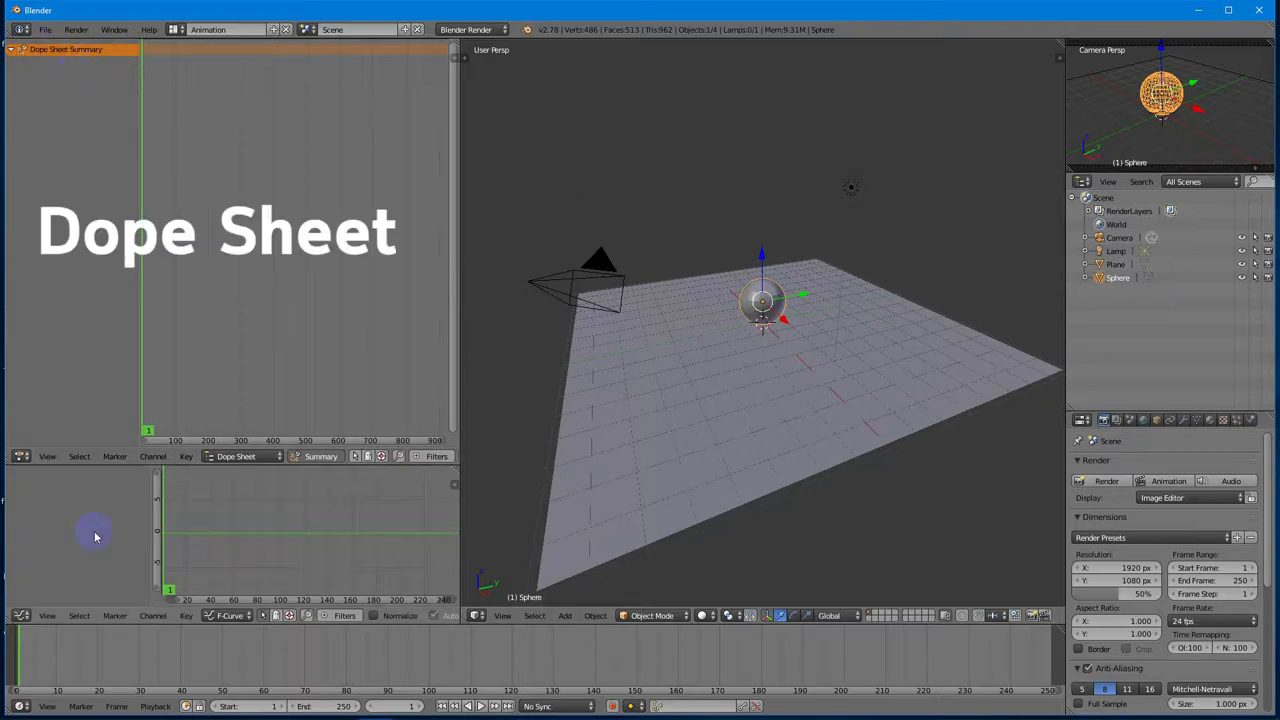
mouse_move(316, 528)
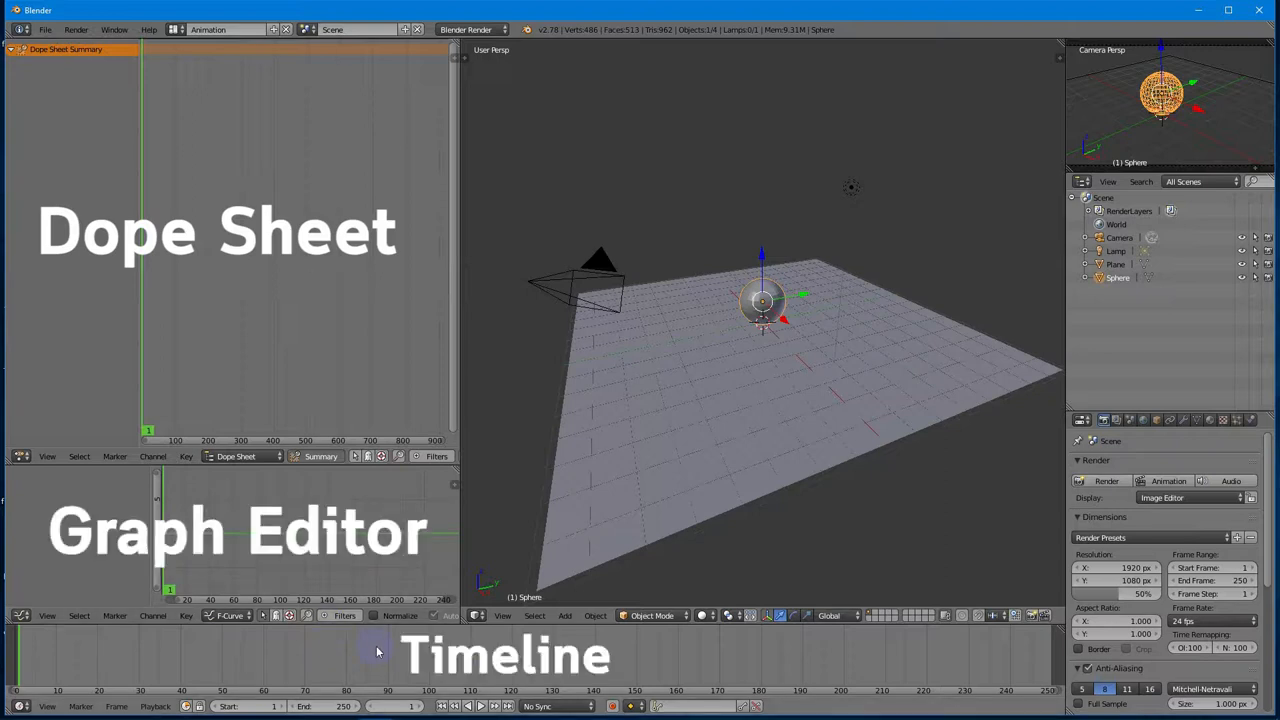
mouse_move(806, 292)
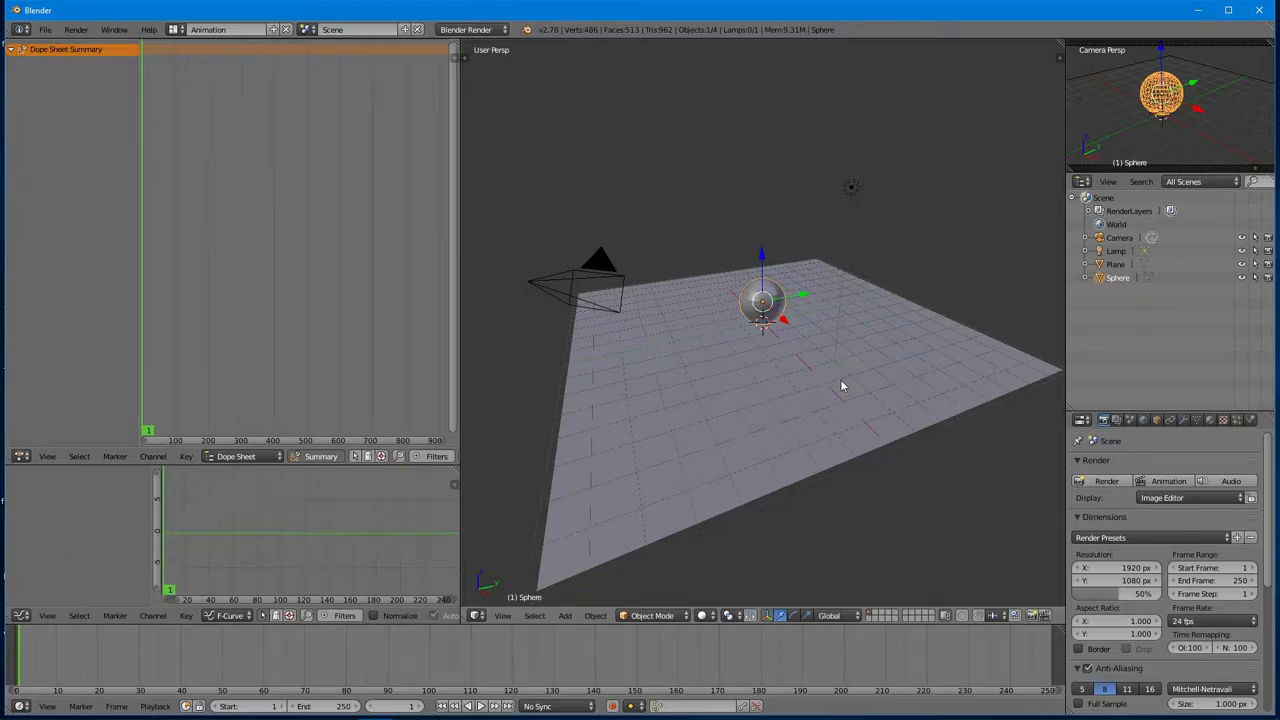
mouse_move(624, 418)
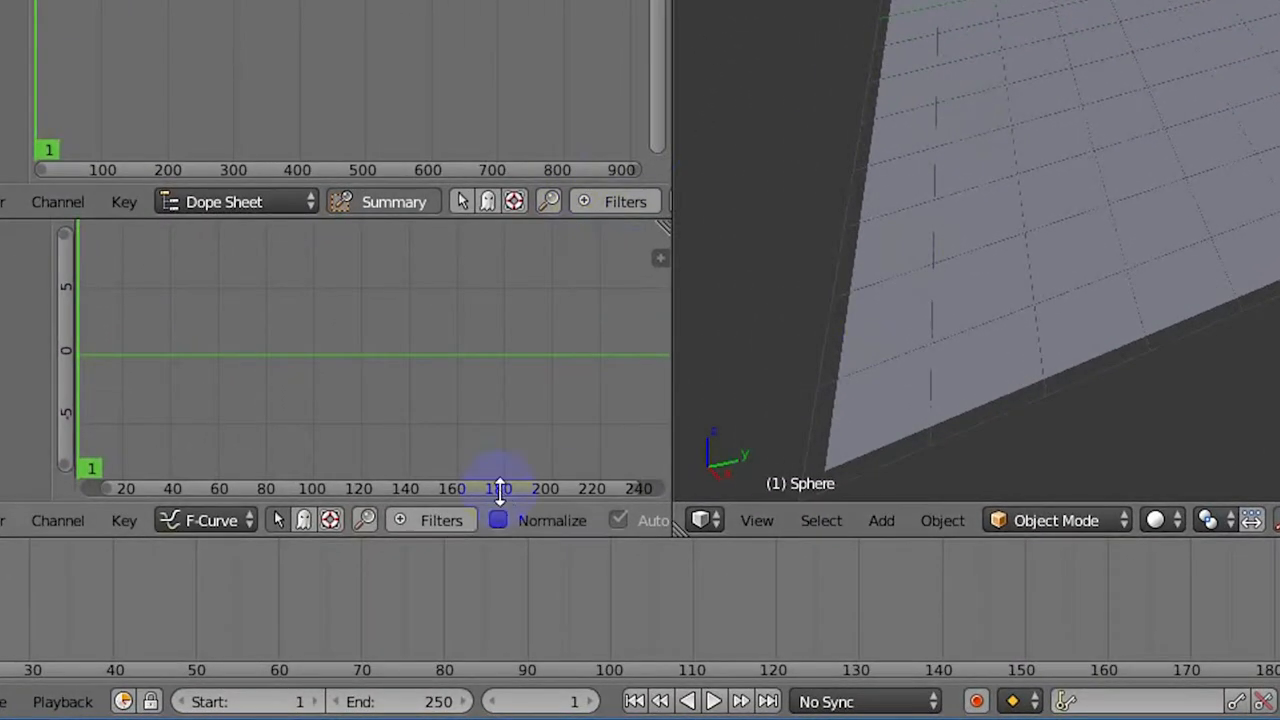
Step: Set the Timeline end frame from 250 to 80
click(400, 700)
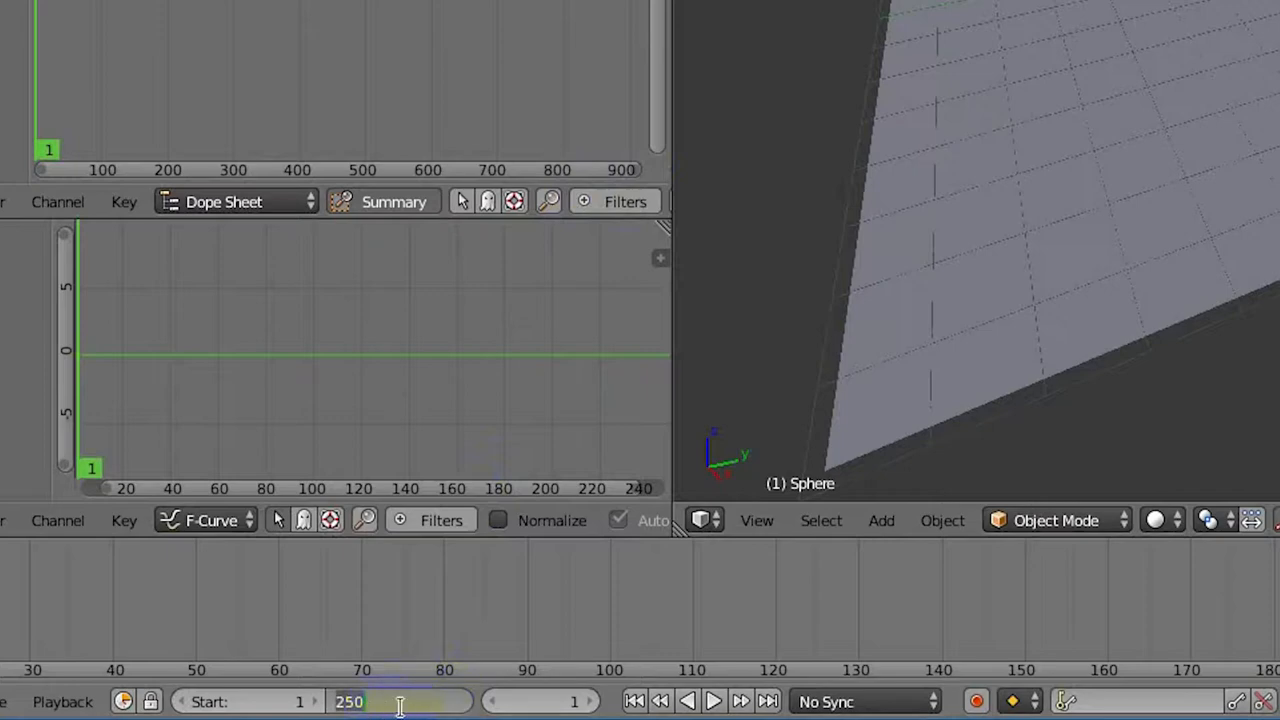
text(80)
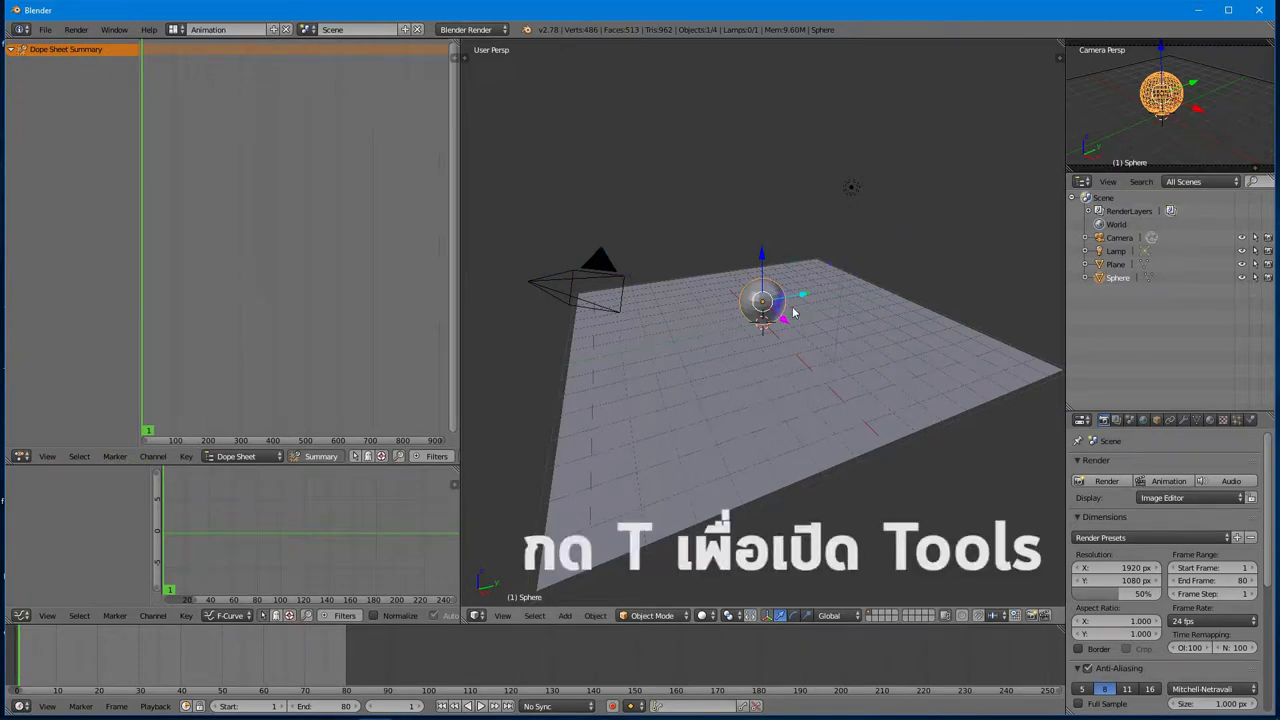
mouse_move(630, 520)
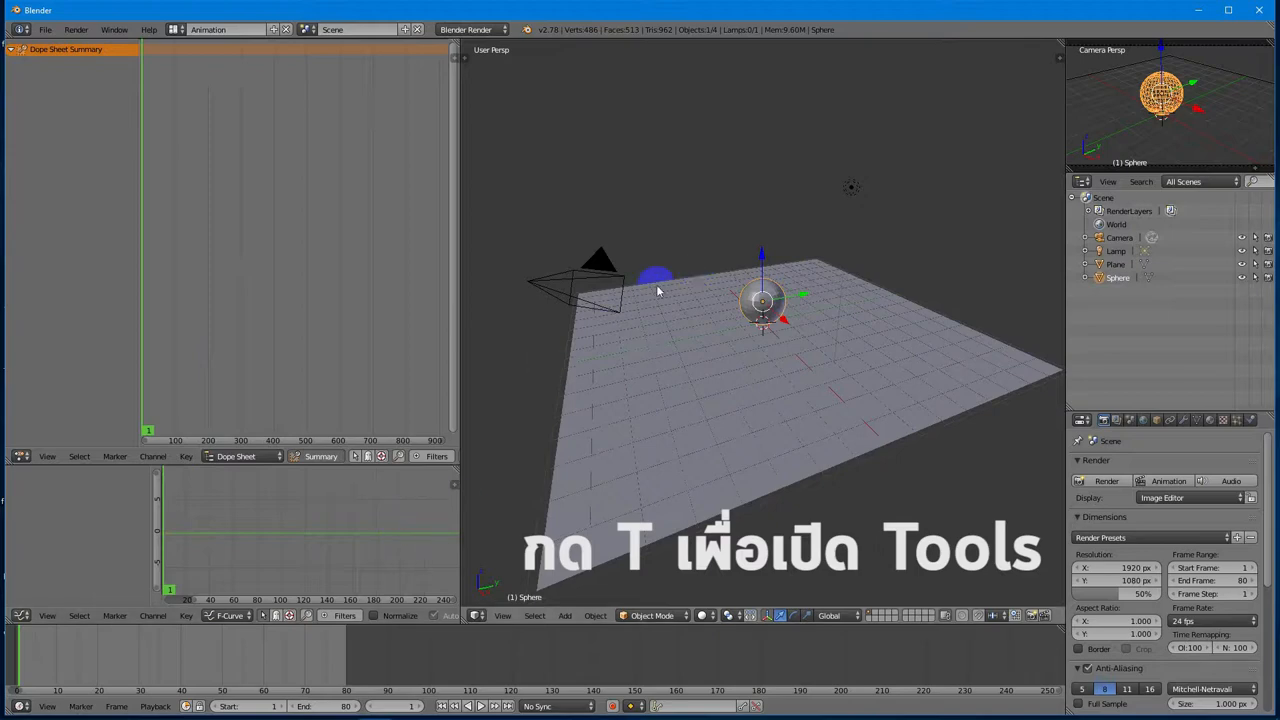
key(t)
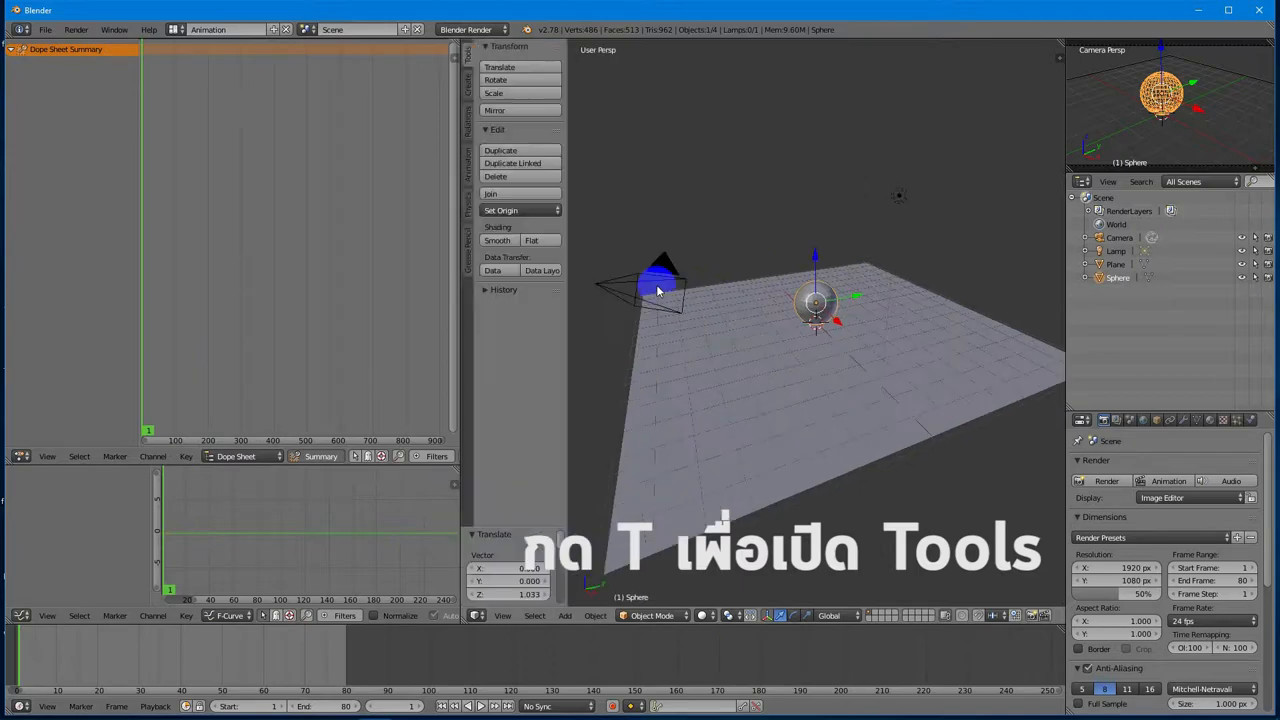
click(466, 160)
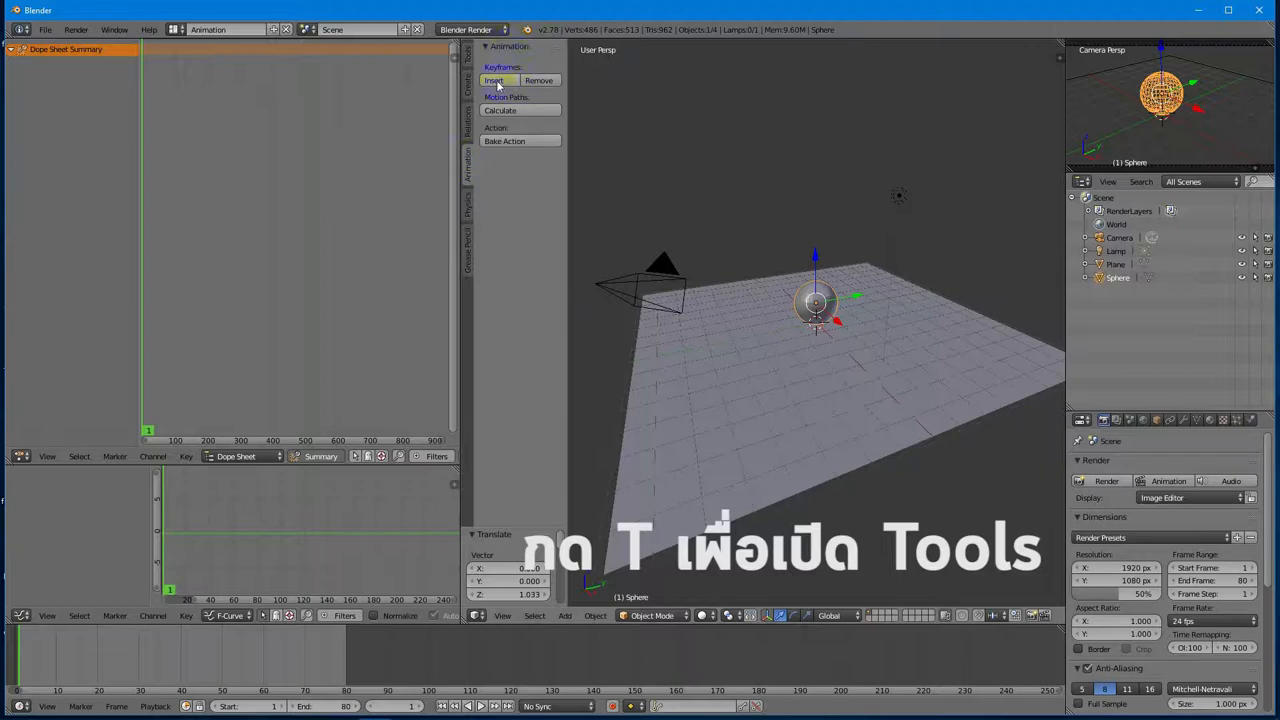
mouse_move(508, 84)
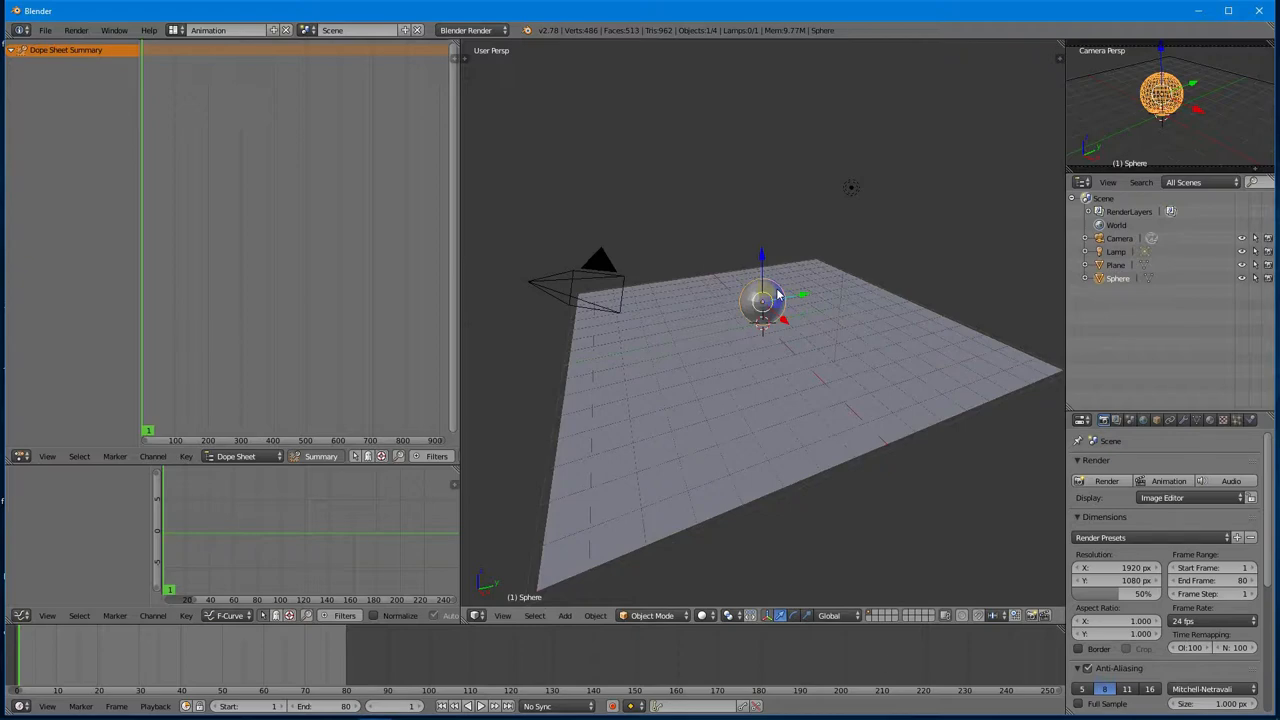
Step: Insert a LocRotScale keyframe on the sphere at the first frame
key(i)
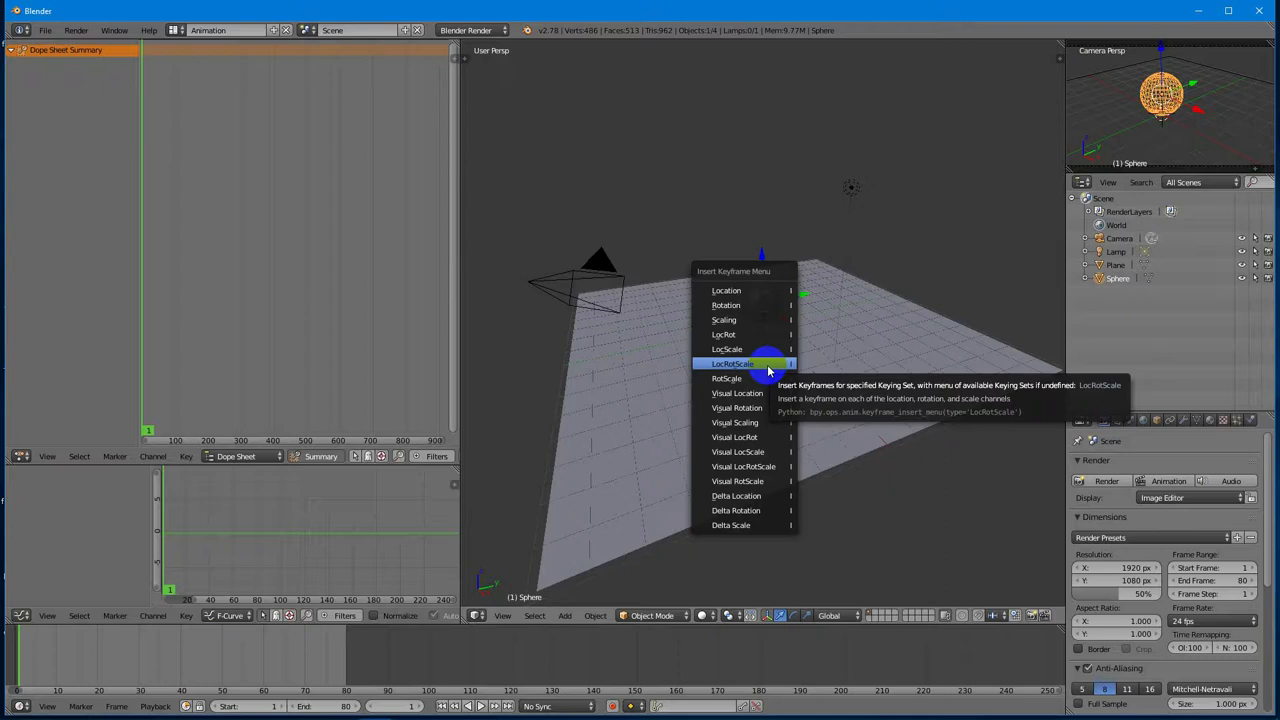
click(732, 364)
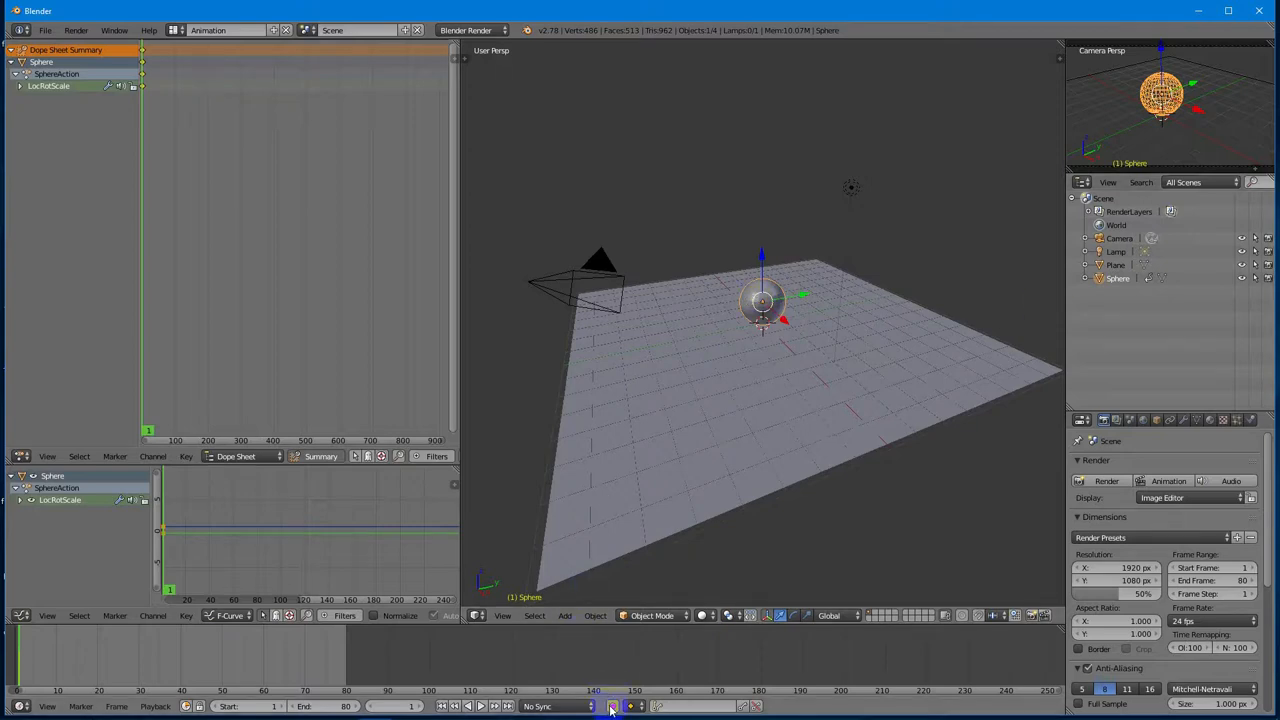
mouse_move(608, 708)
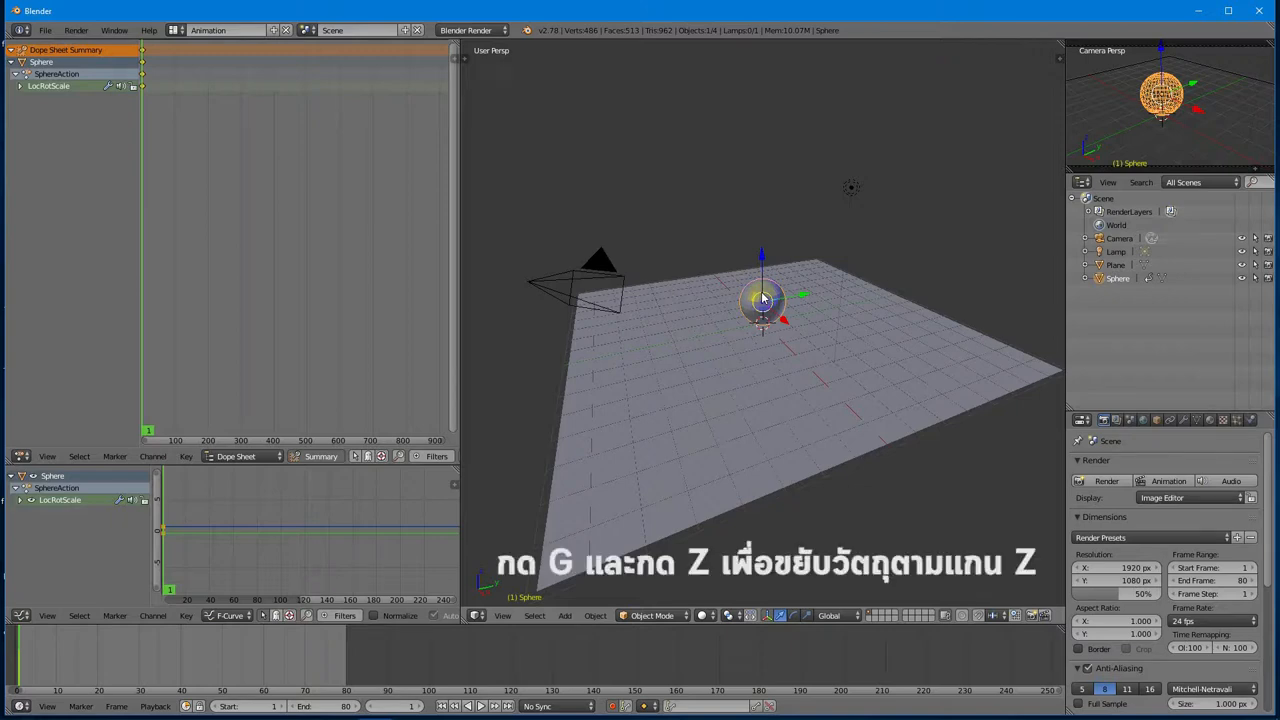
Step: Move the sphere upward along Z with auto keying so its raised start height is keyed
key(g)
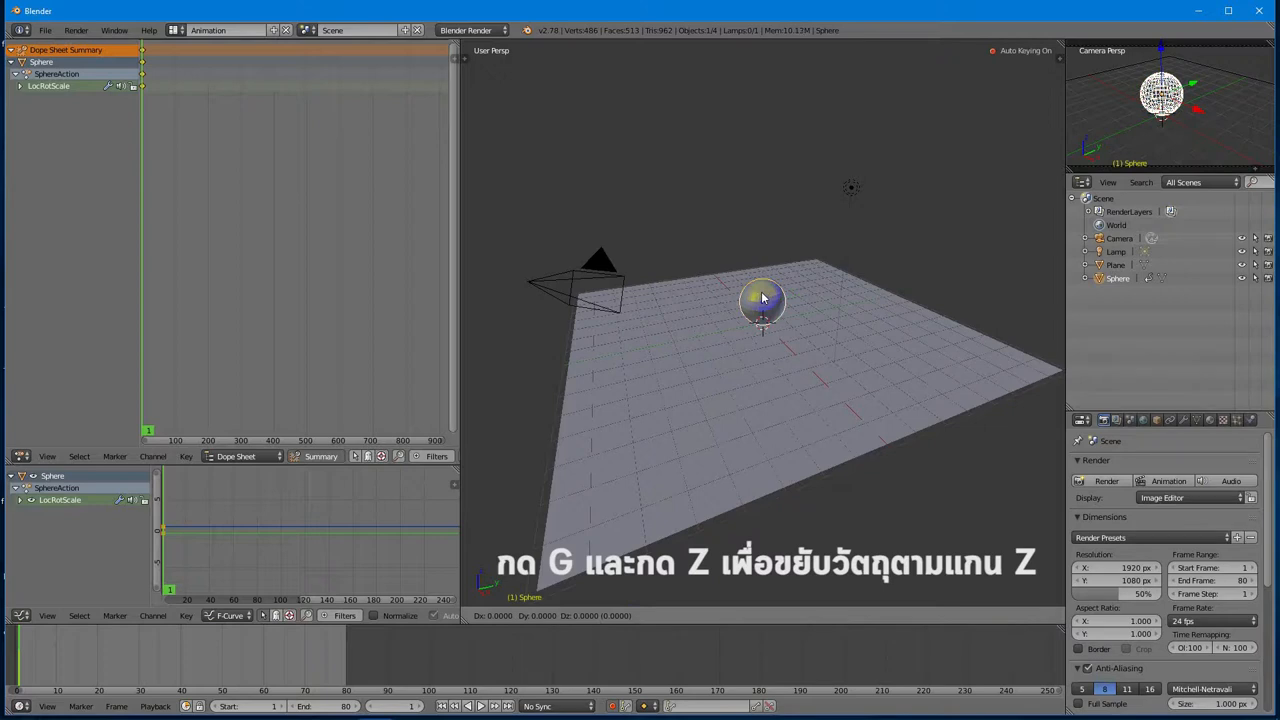
key(z)
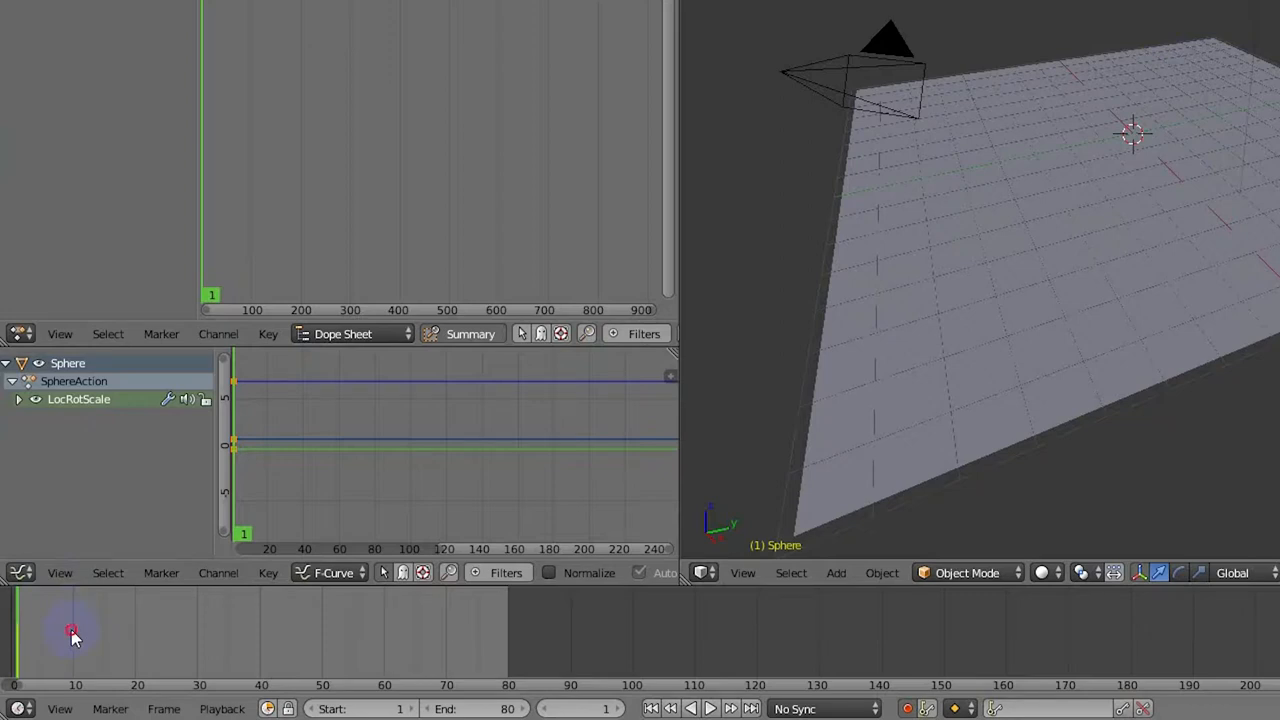
Step: Step to later bounce frames and view the sphere in Front Ortho
click(68, 630)
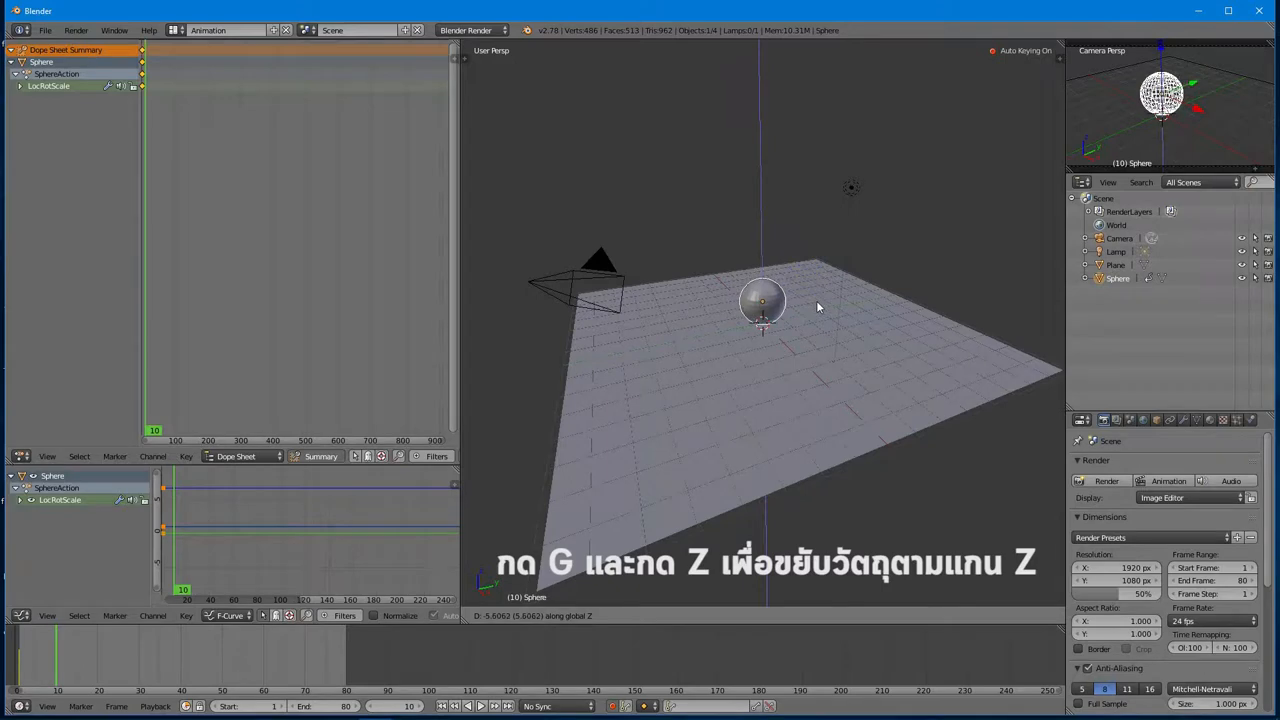
mouse_move(824, 318)
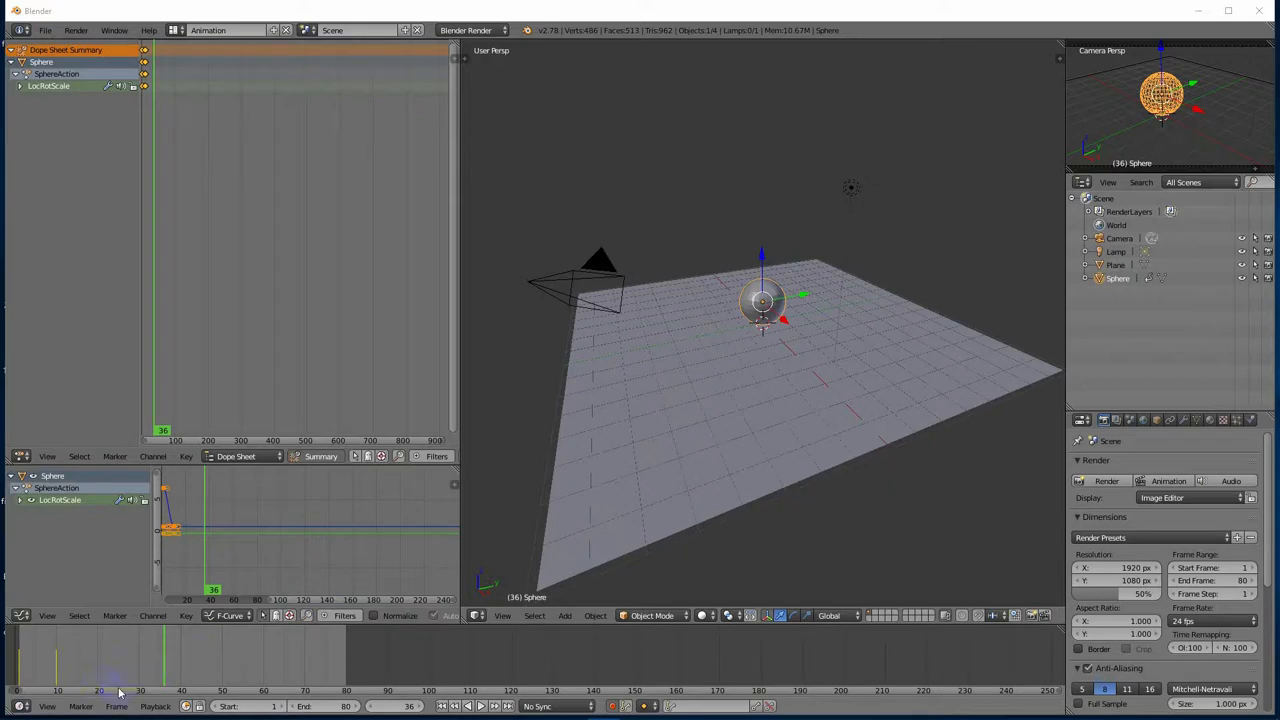
click(96, 696)
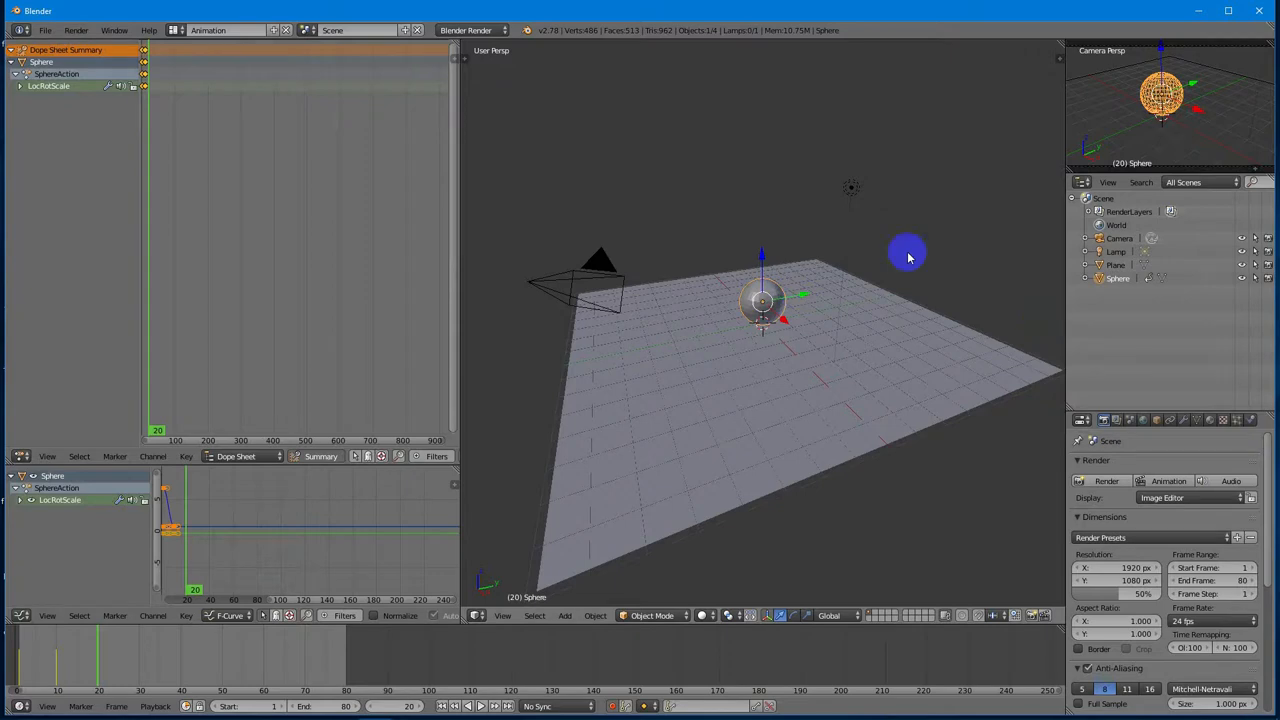
mouse_move(684, 518)
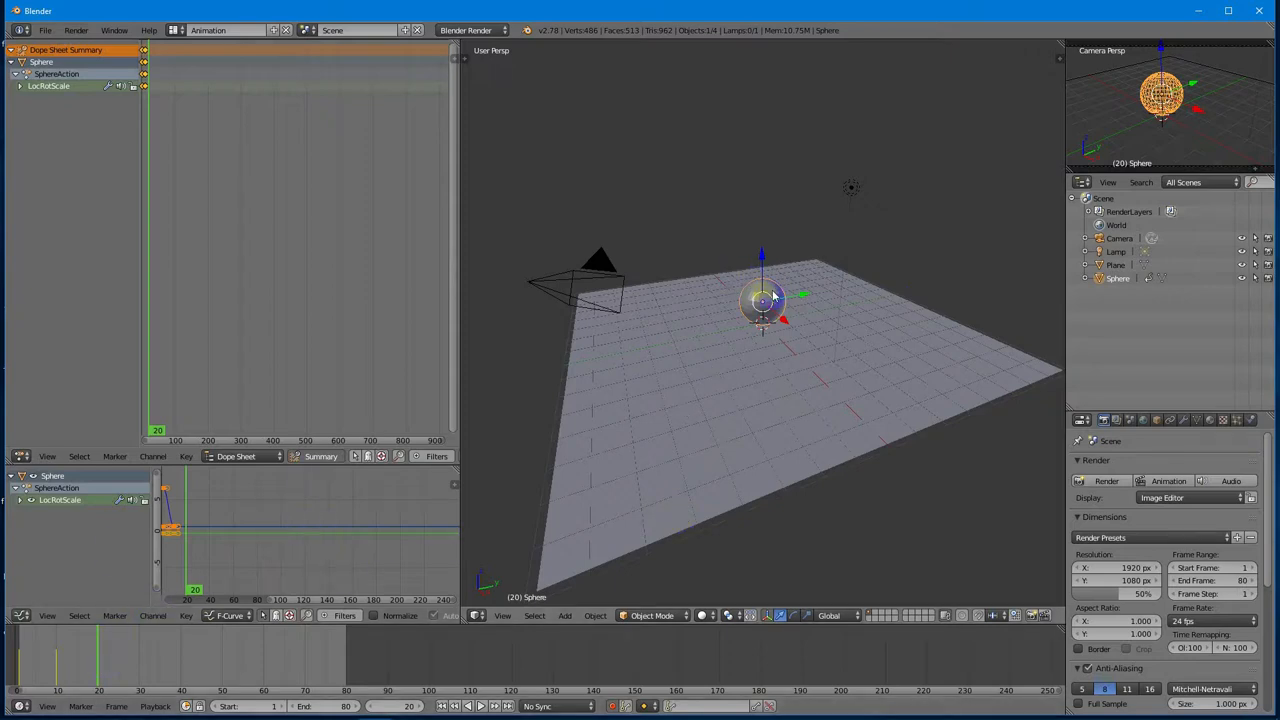
mouse_move(812, 344)
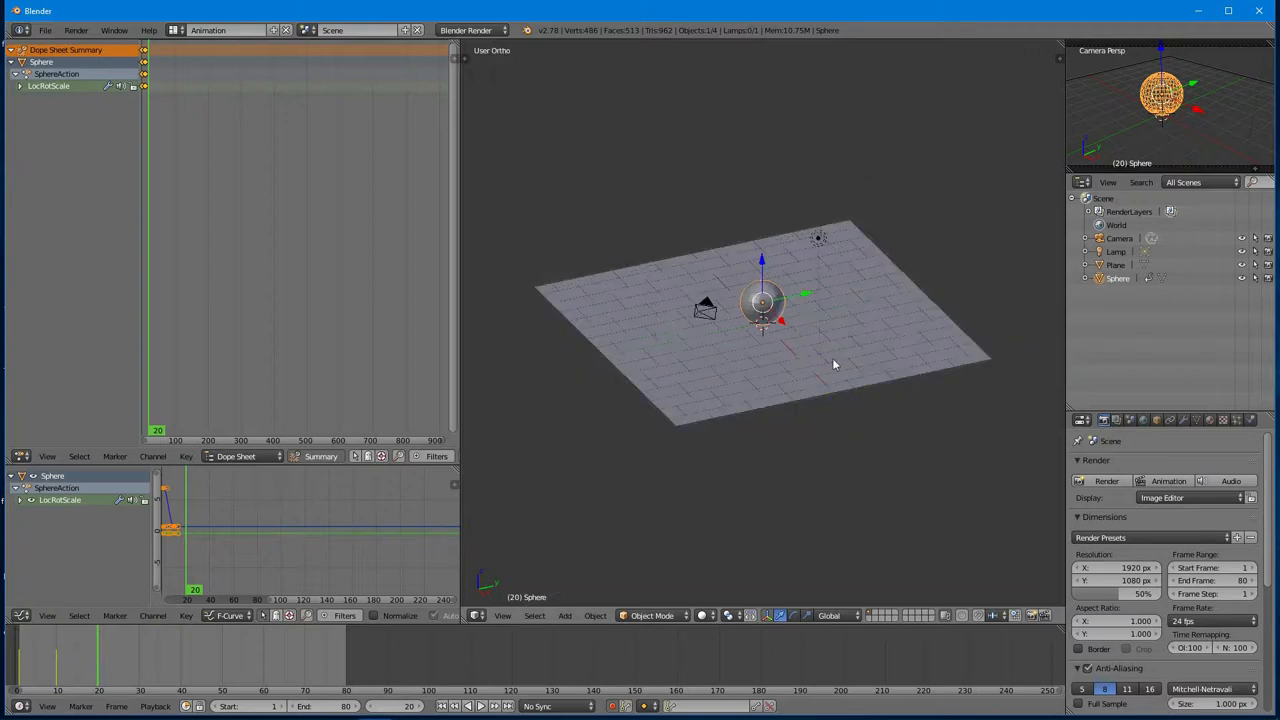
key(KP_1)
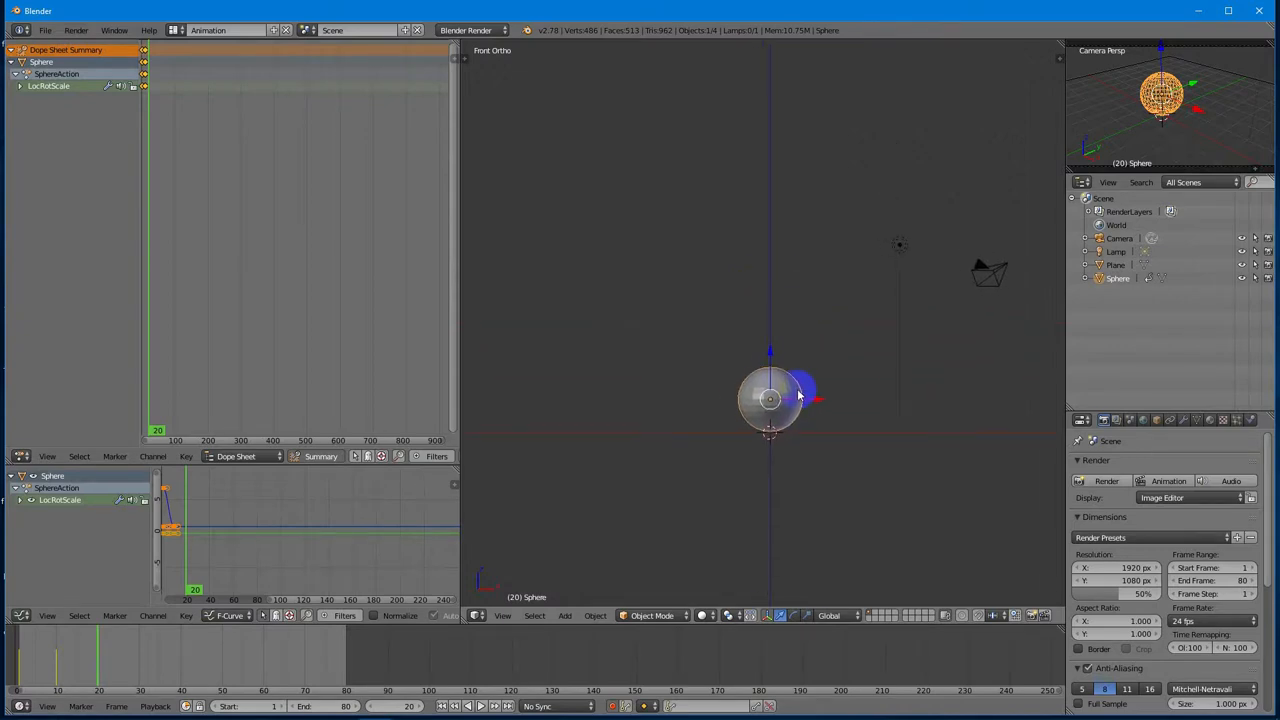
key(g)
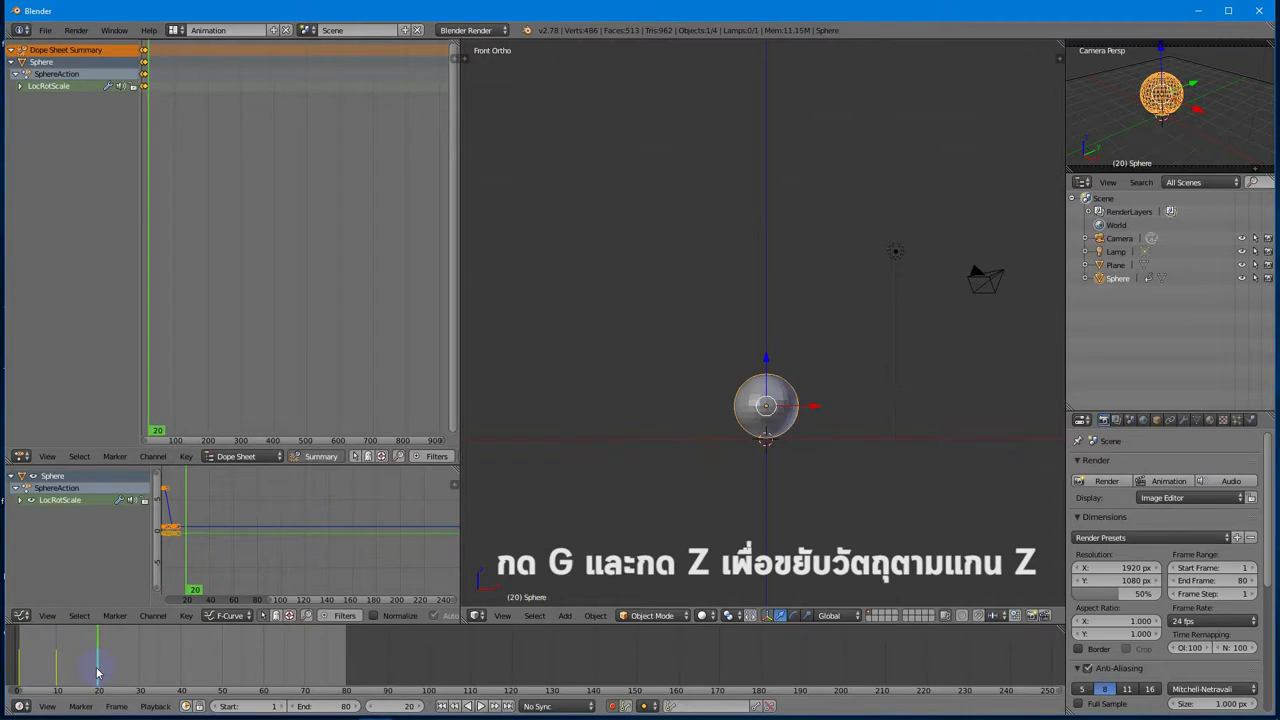
Step: Key a lower bounce height, then key the sphere back down on the plane at the next frame
key(g)
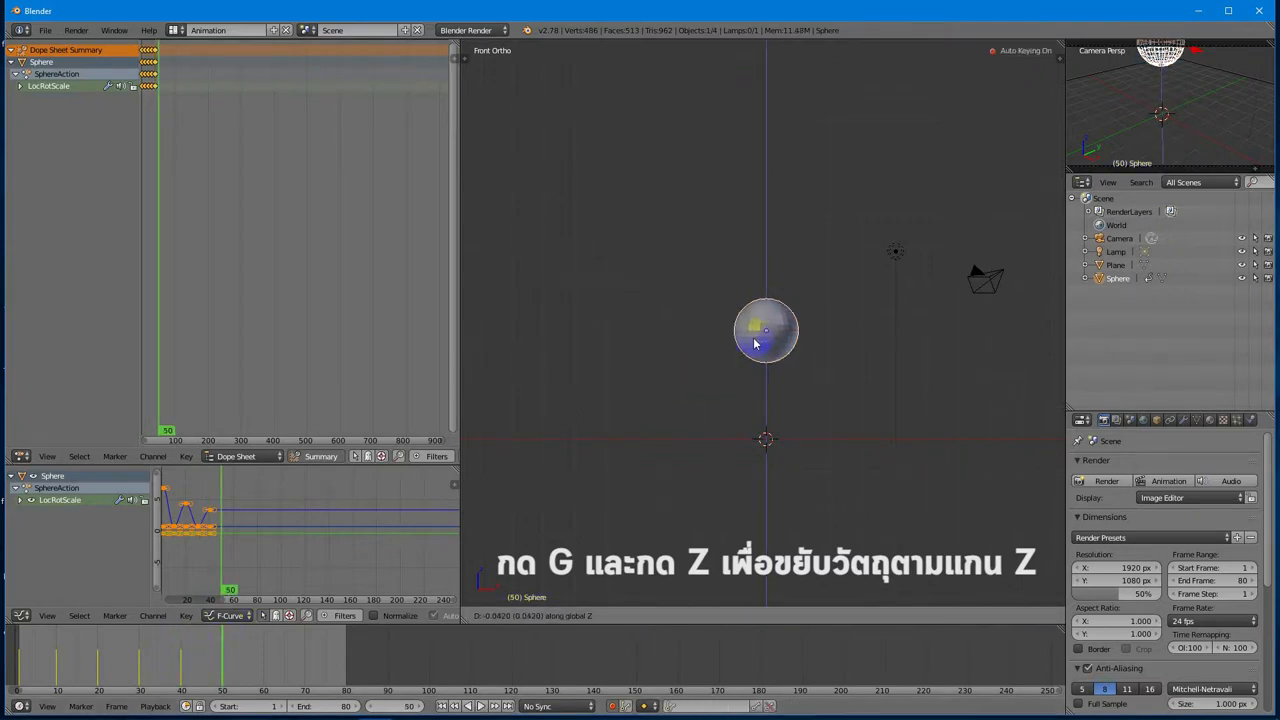
drag(764, 330, 764, 404)
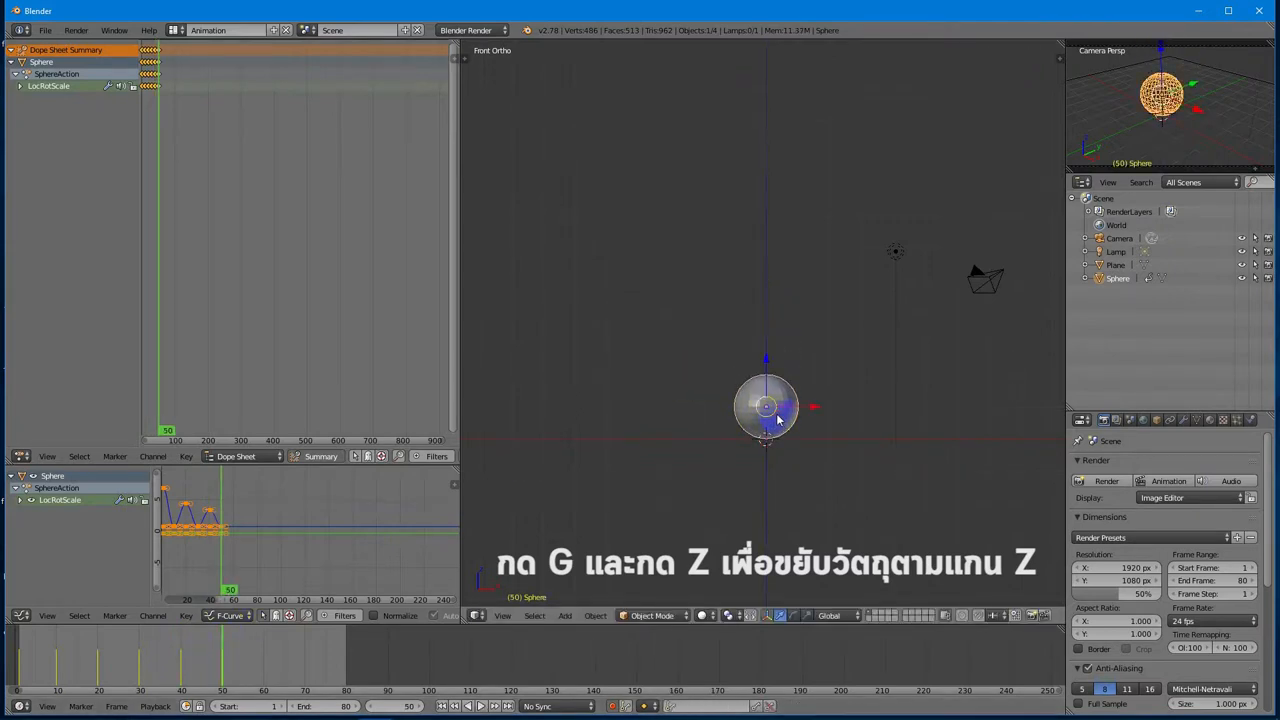
click(260, 668)
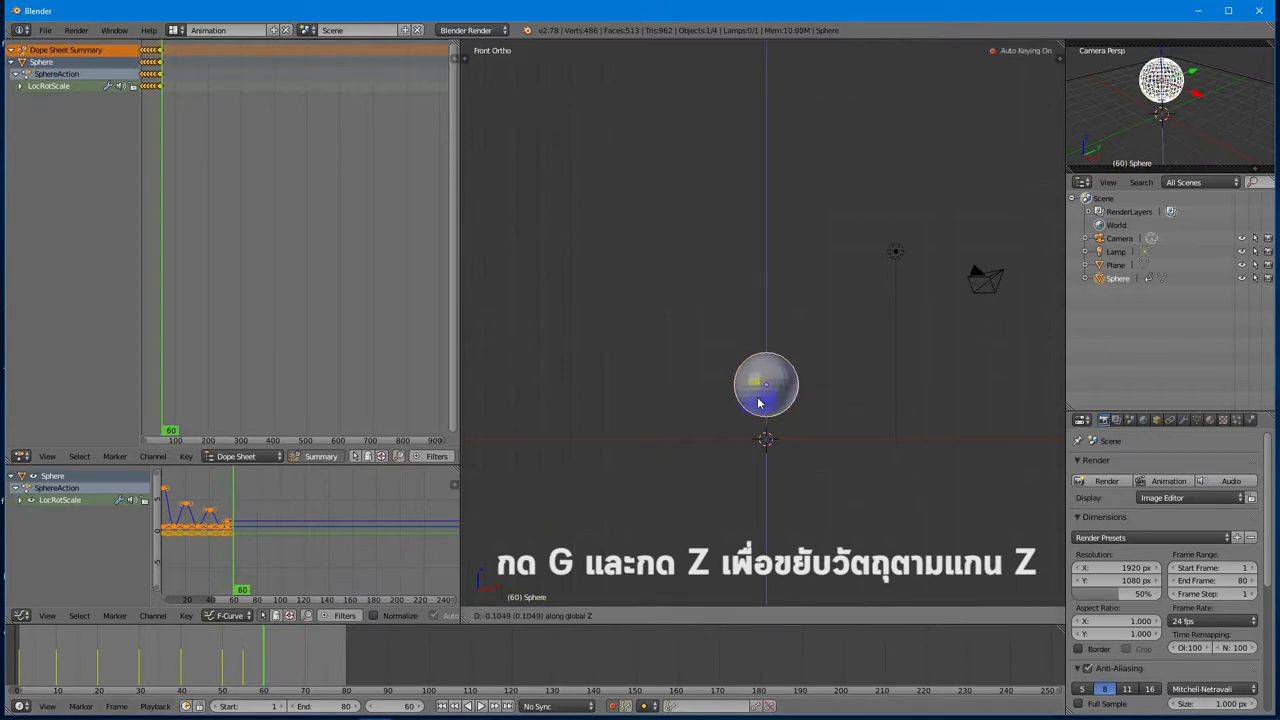
click(764, 400)
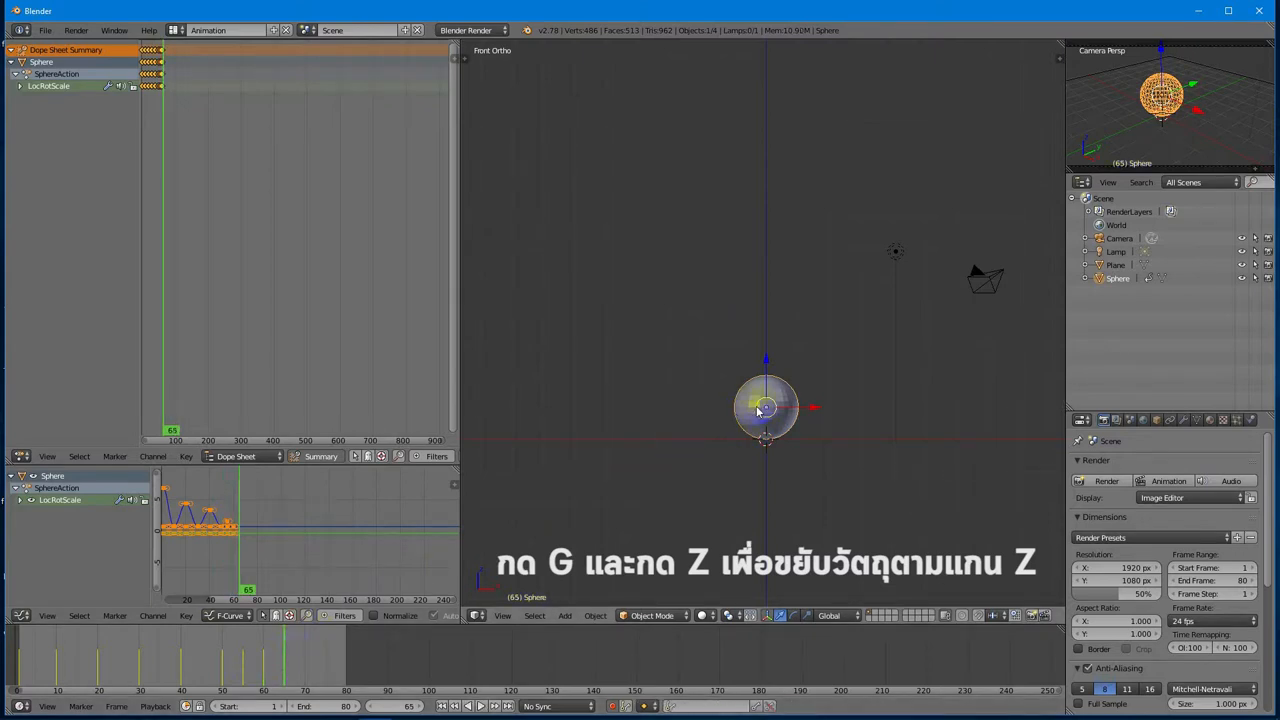
key(g)
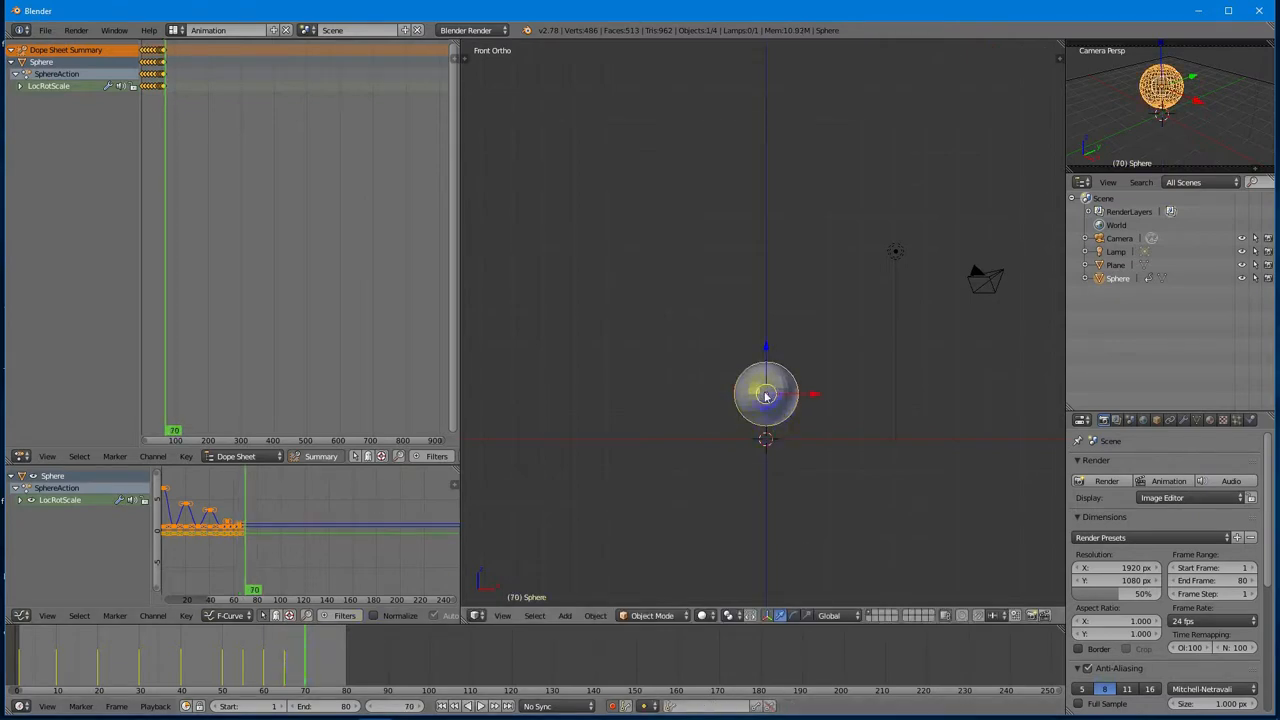
drag(764, 396, 764, 408)
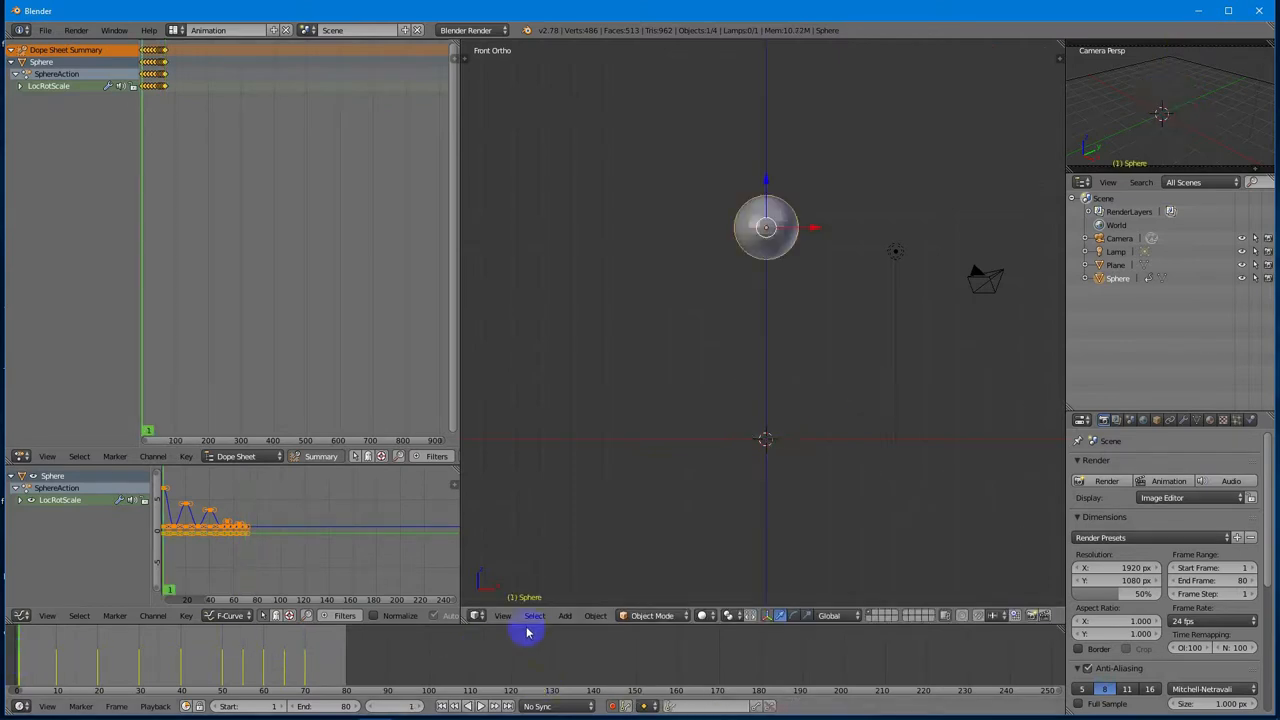
Step: Play the bounce animation twice to check the shrinking peaks, then stop playback
click(480, 708)
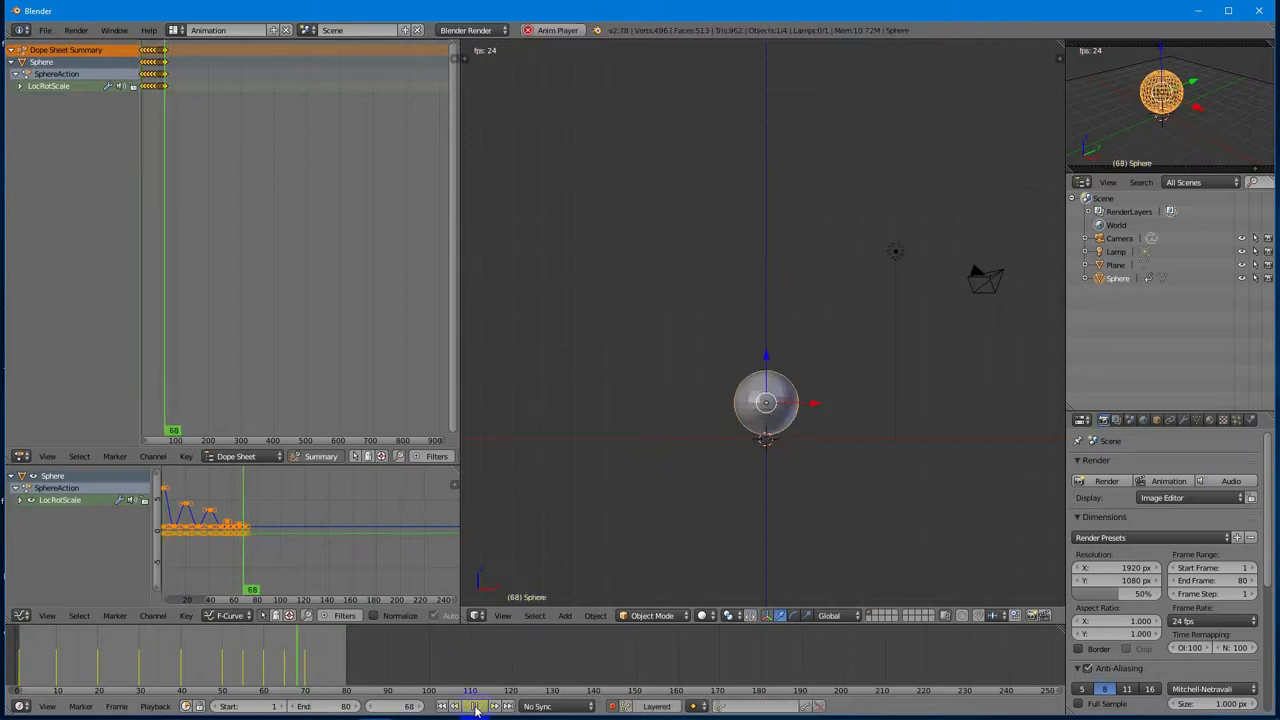
click(480, 708)
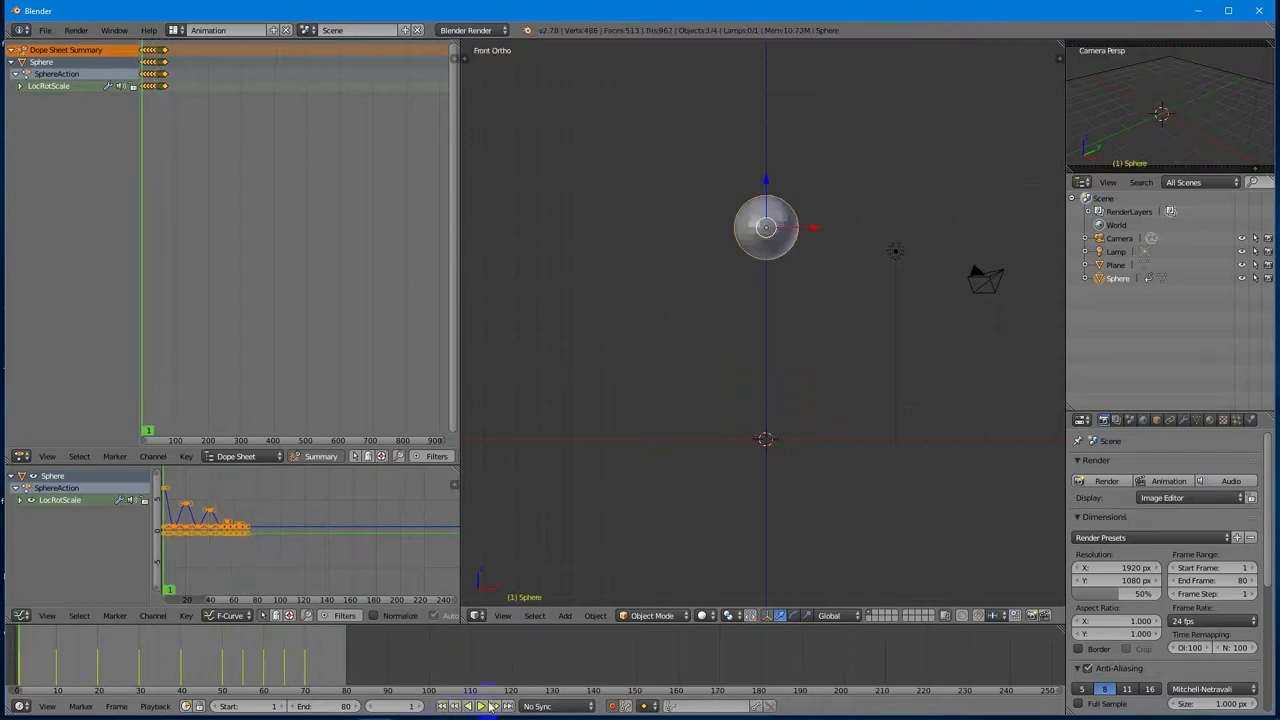
click(480, 706)
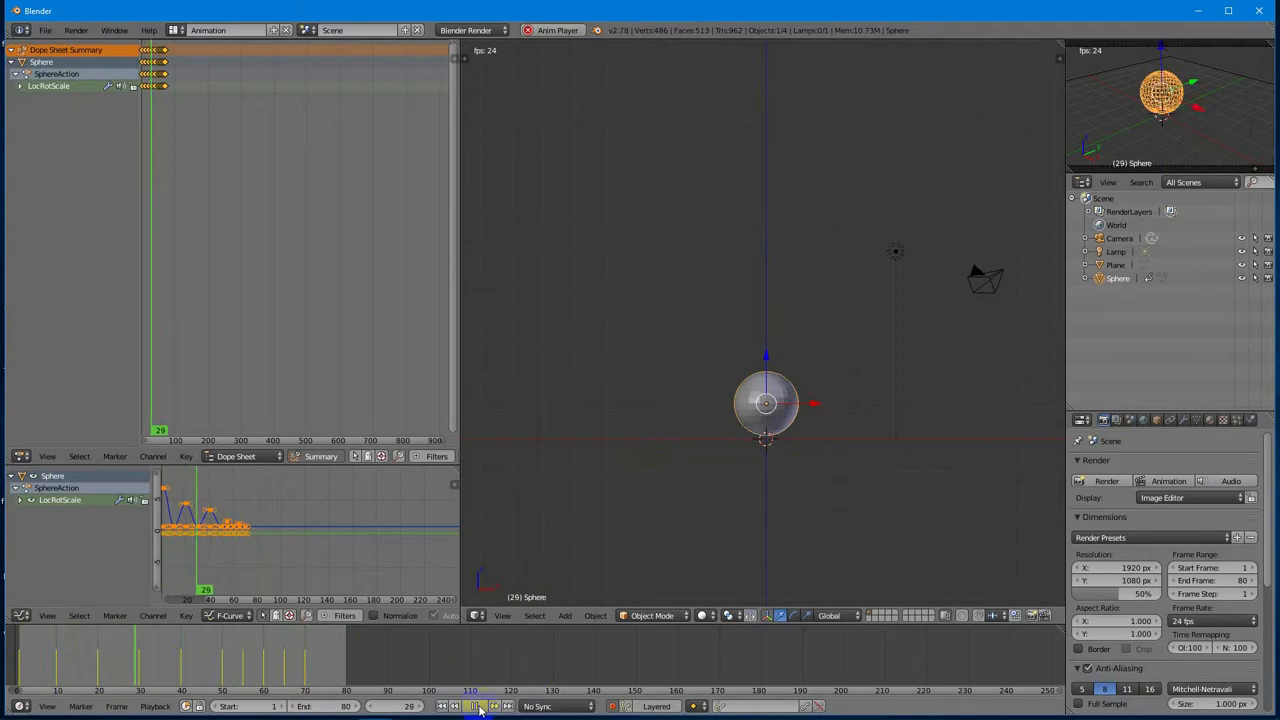
click(480, 706)
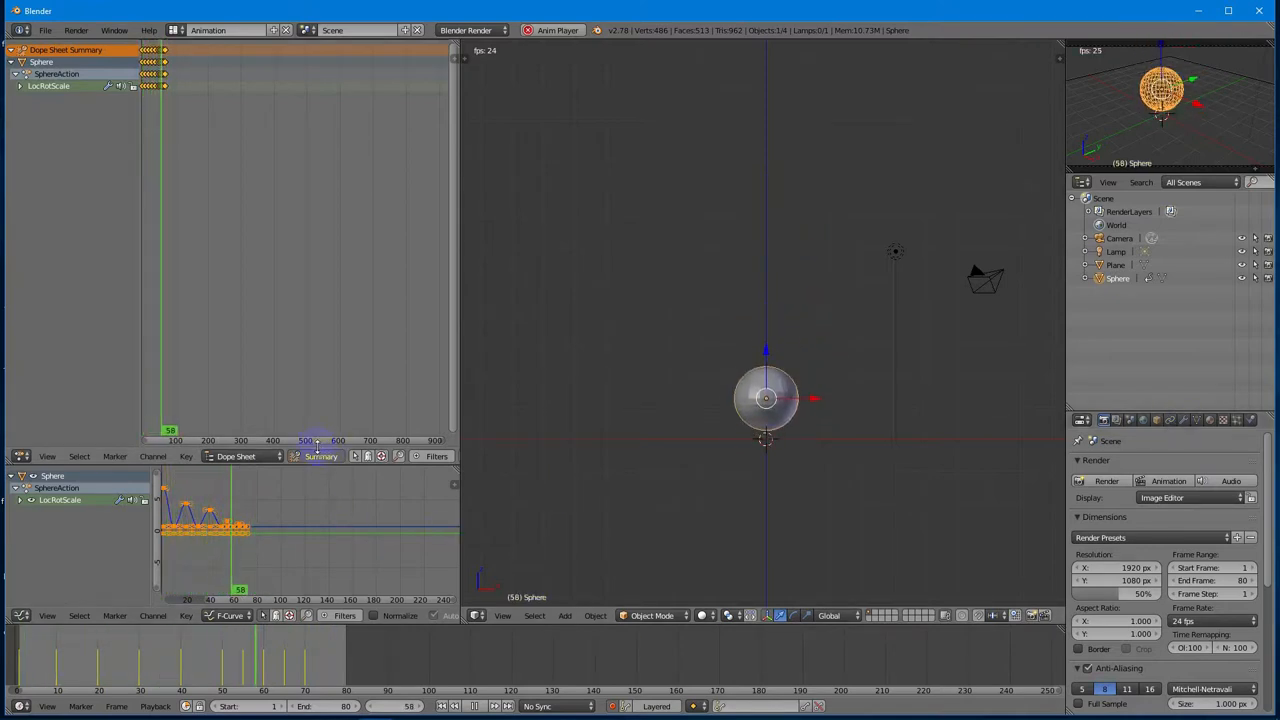
click(200, 588)
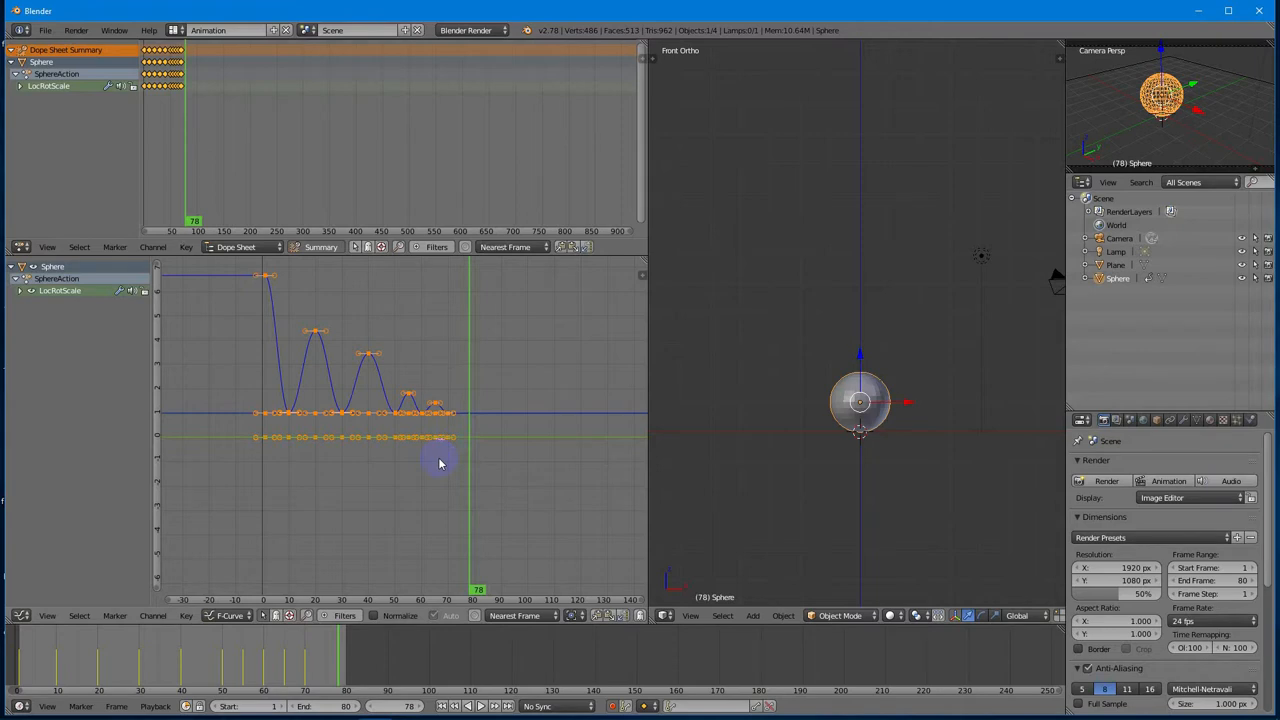
mouse_move(288, 396)
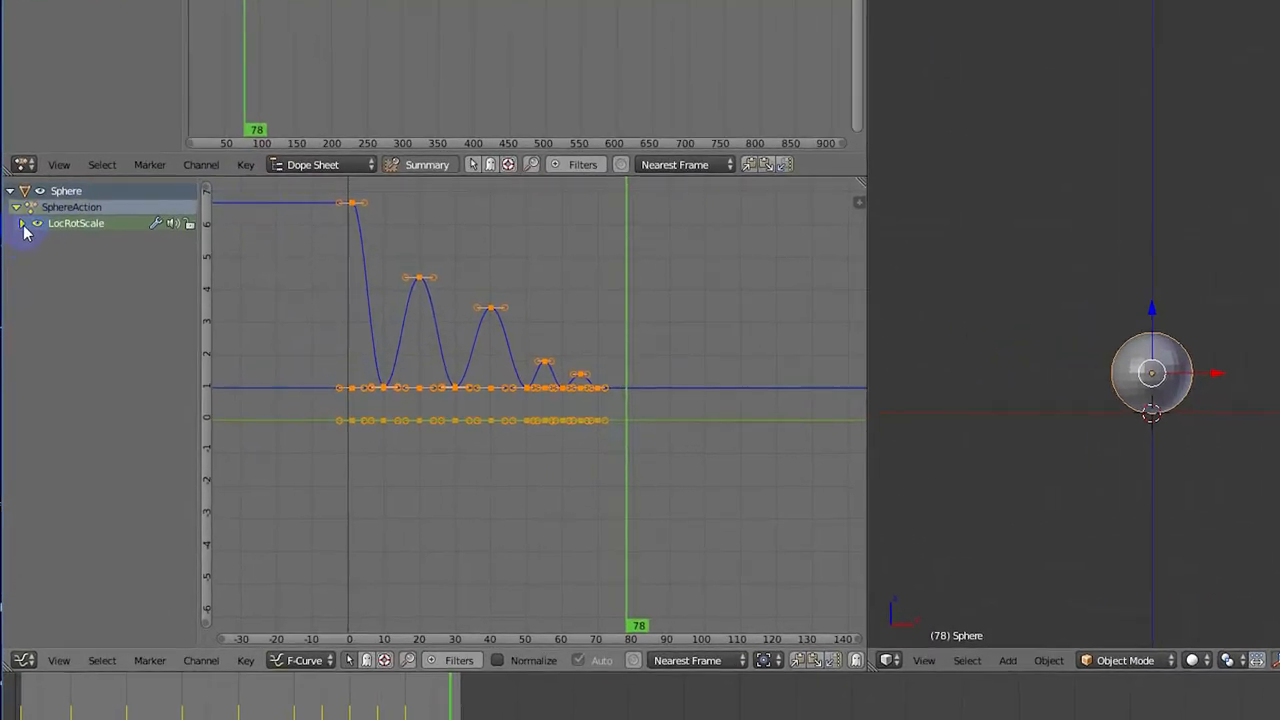
Step: Isolate the sphere's Z Location curve and select its frame-10 ground-contact keyframe
click(20, 224)
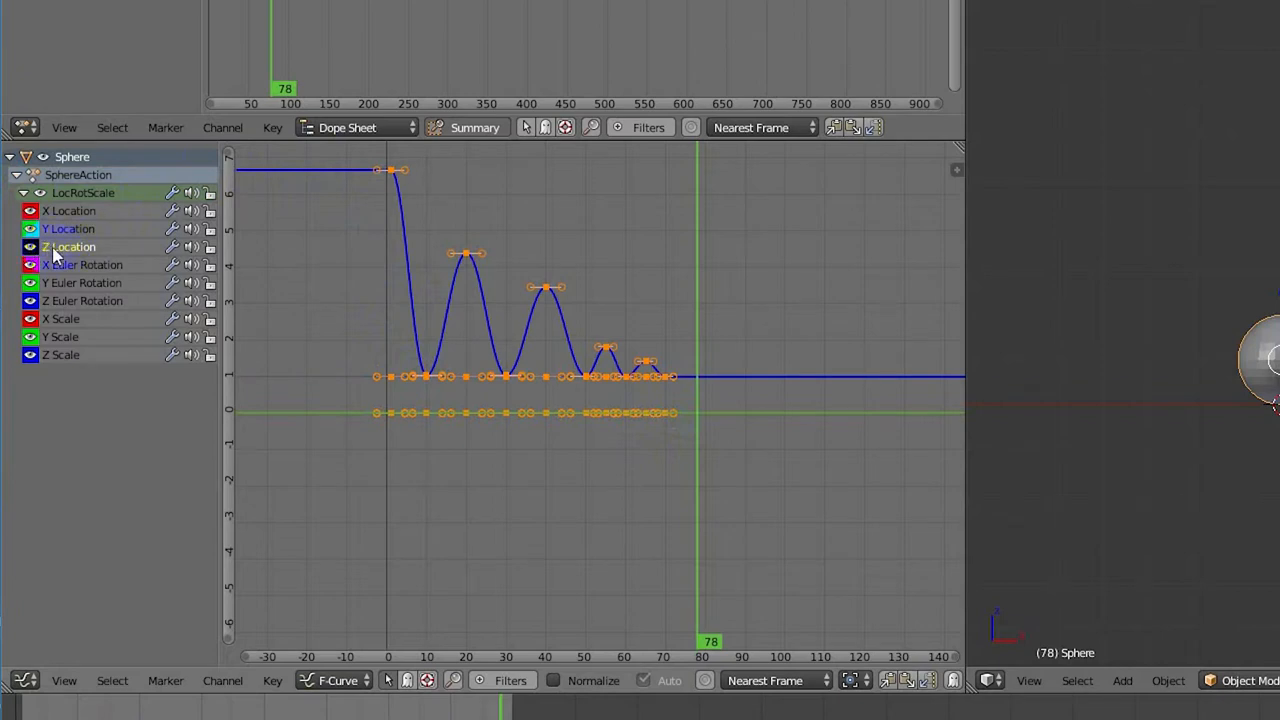
click(32, 246)
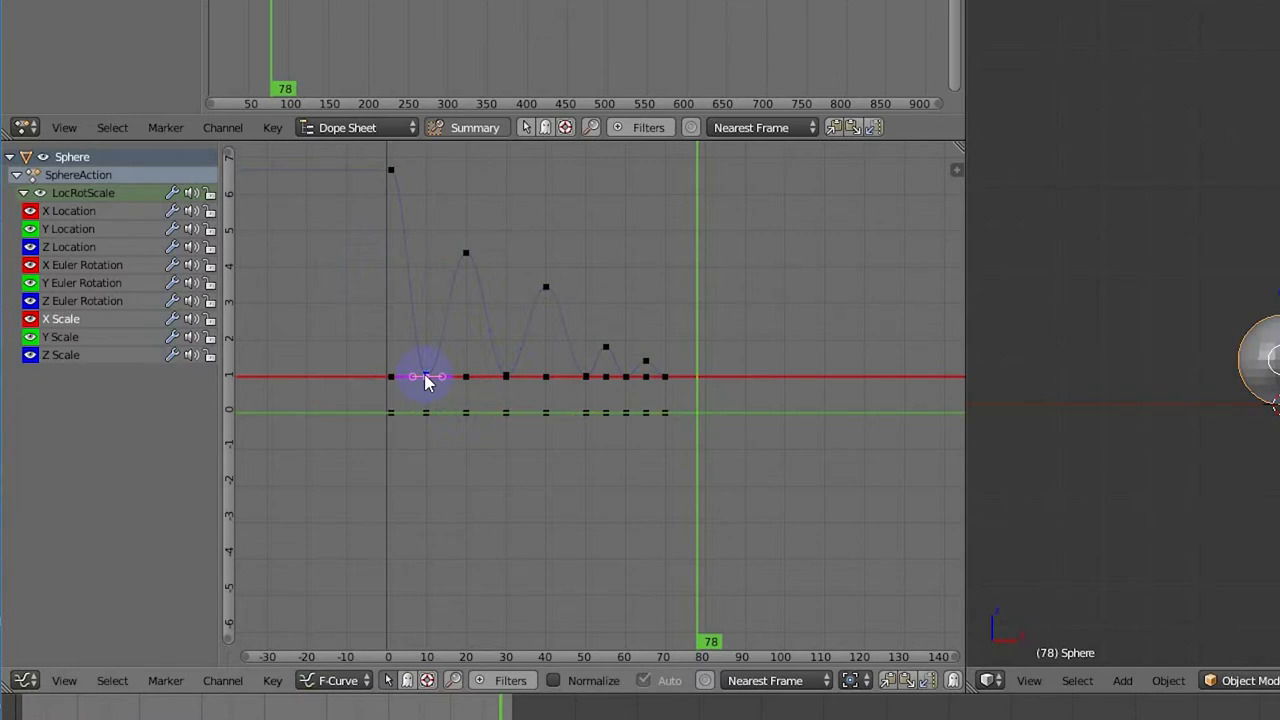
click(272, 680)
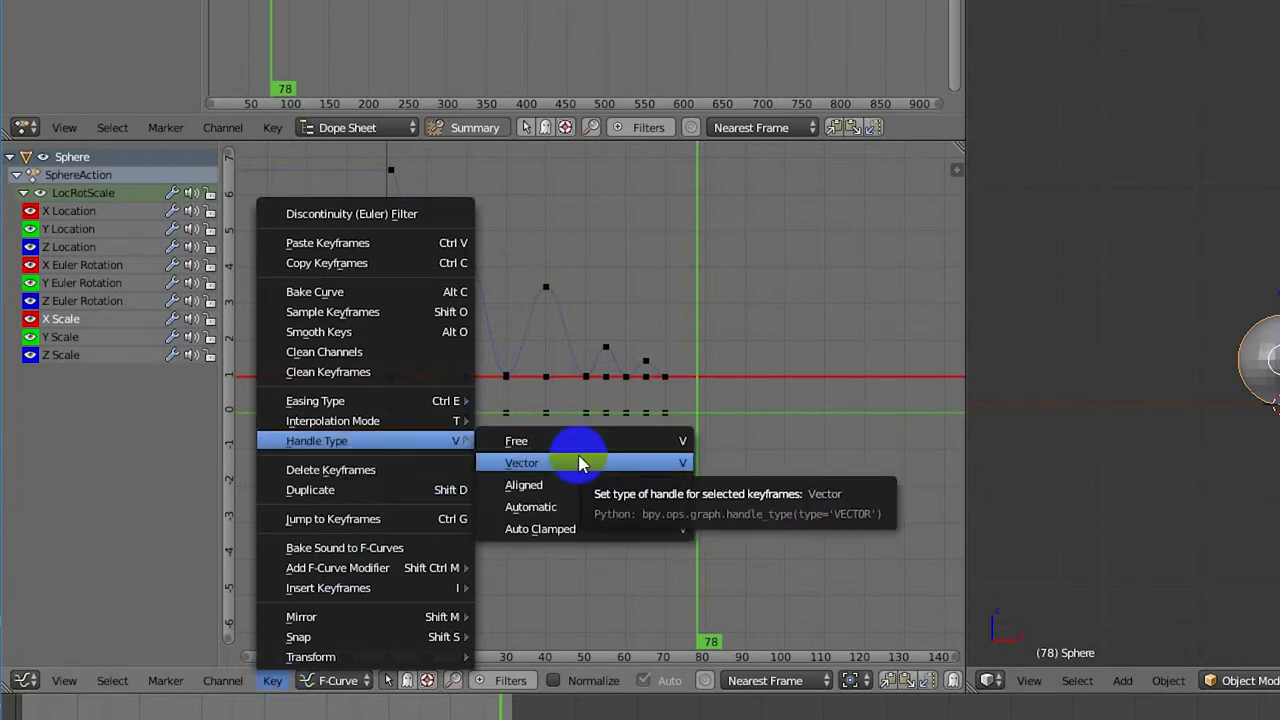
Step: Set that first contact keyframe's handle type to Vector via Key > Handle Type
click(522, 462)
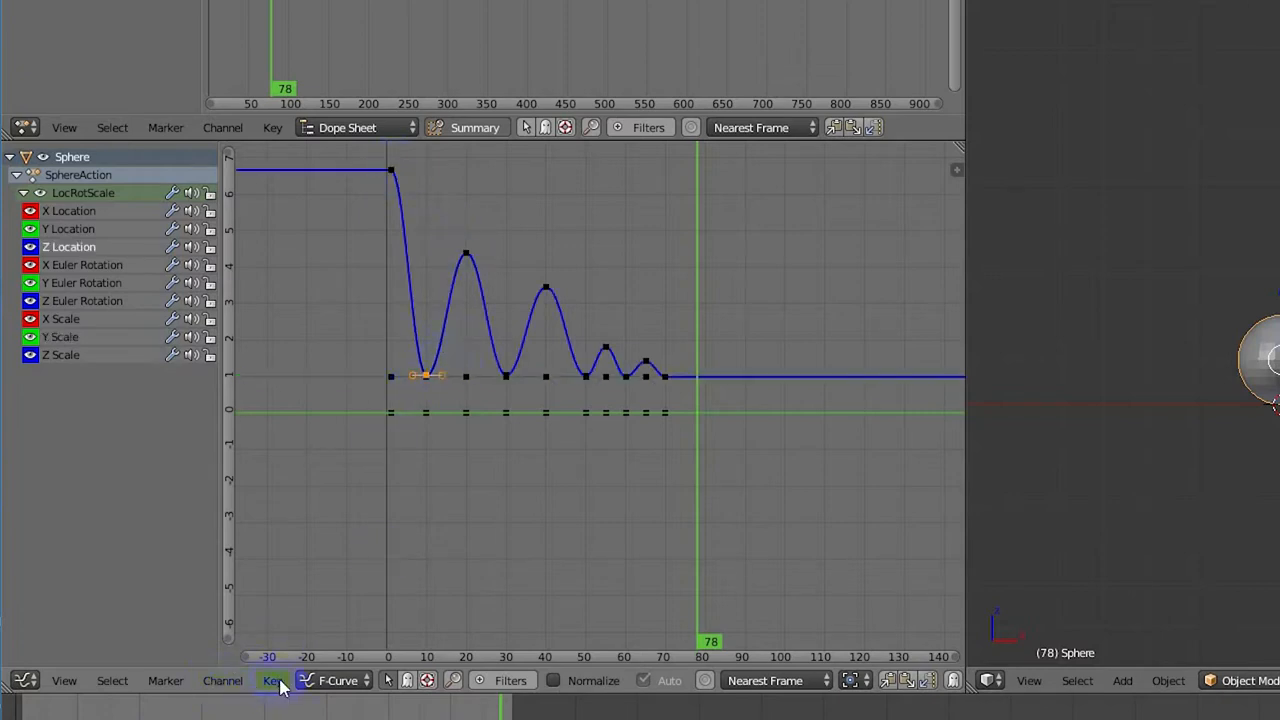
click(272, 680)
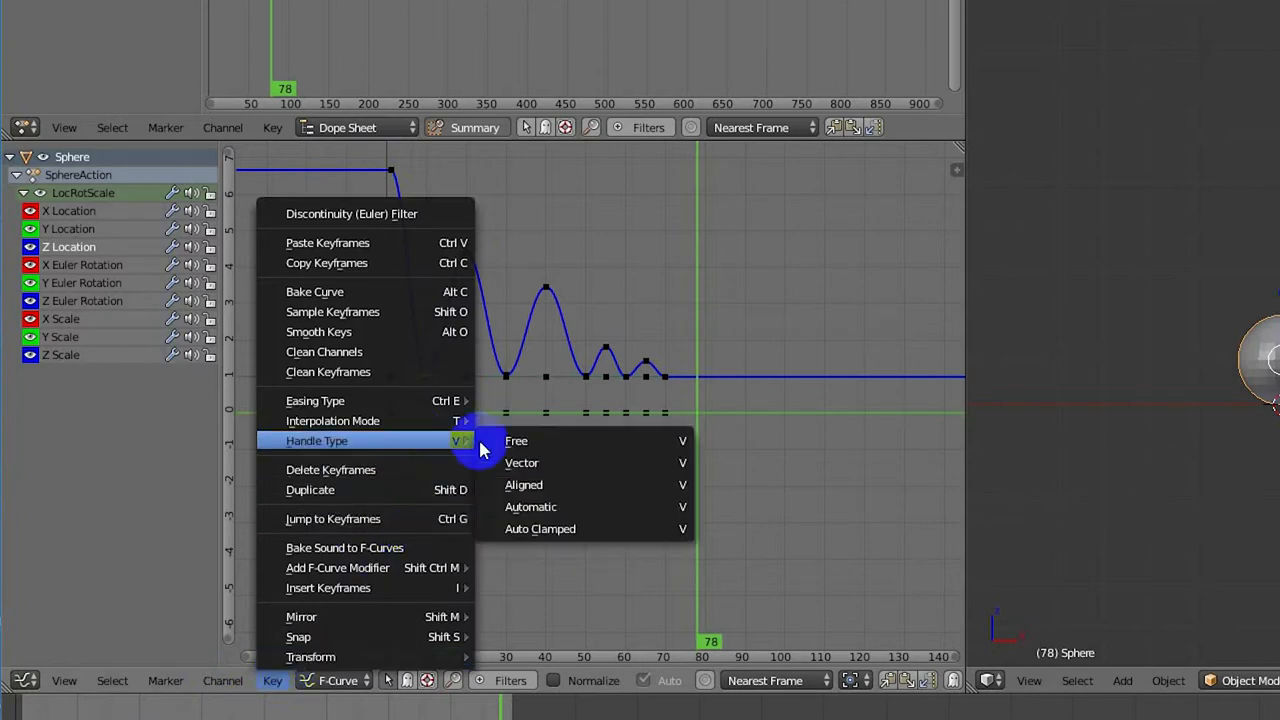
click(522, 464)
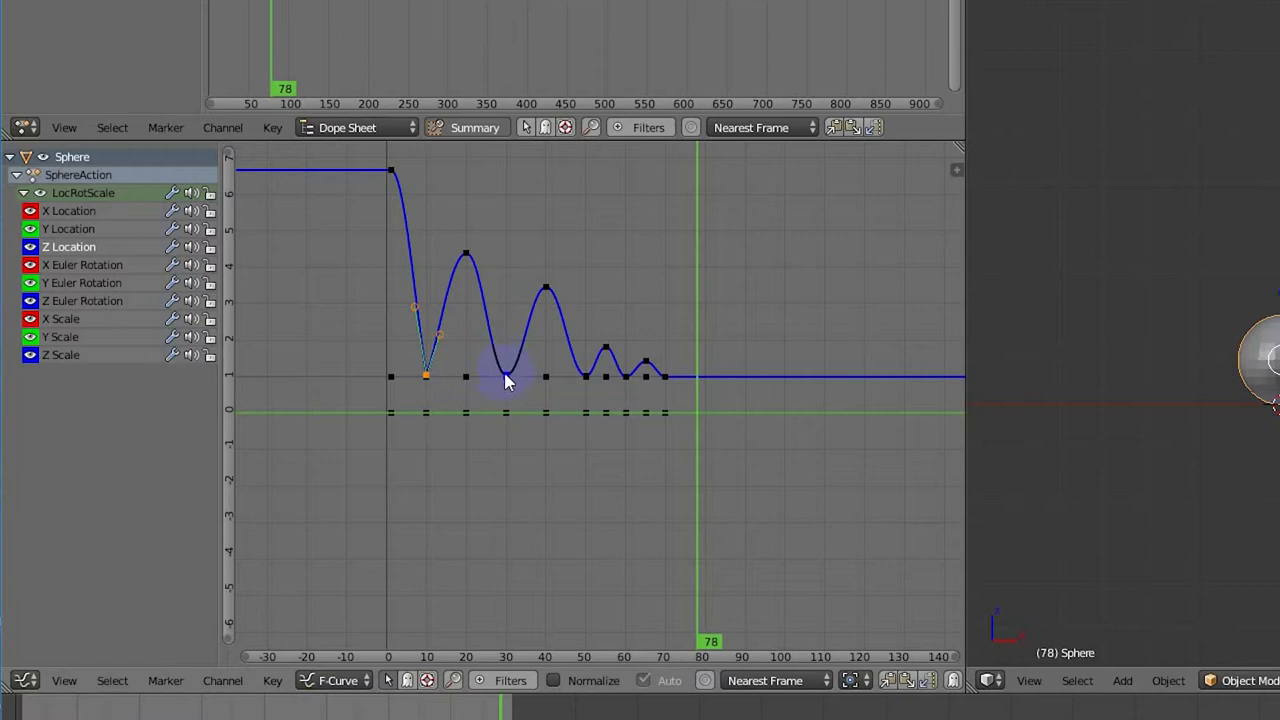
Step: Set the remaining ground-contact keyframes to Vector handles with V for each selected group
key(v)
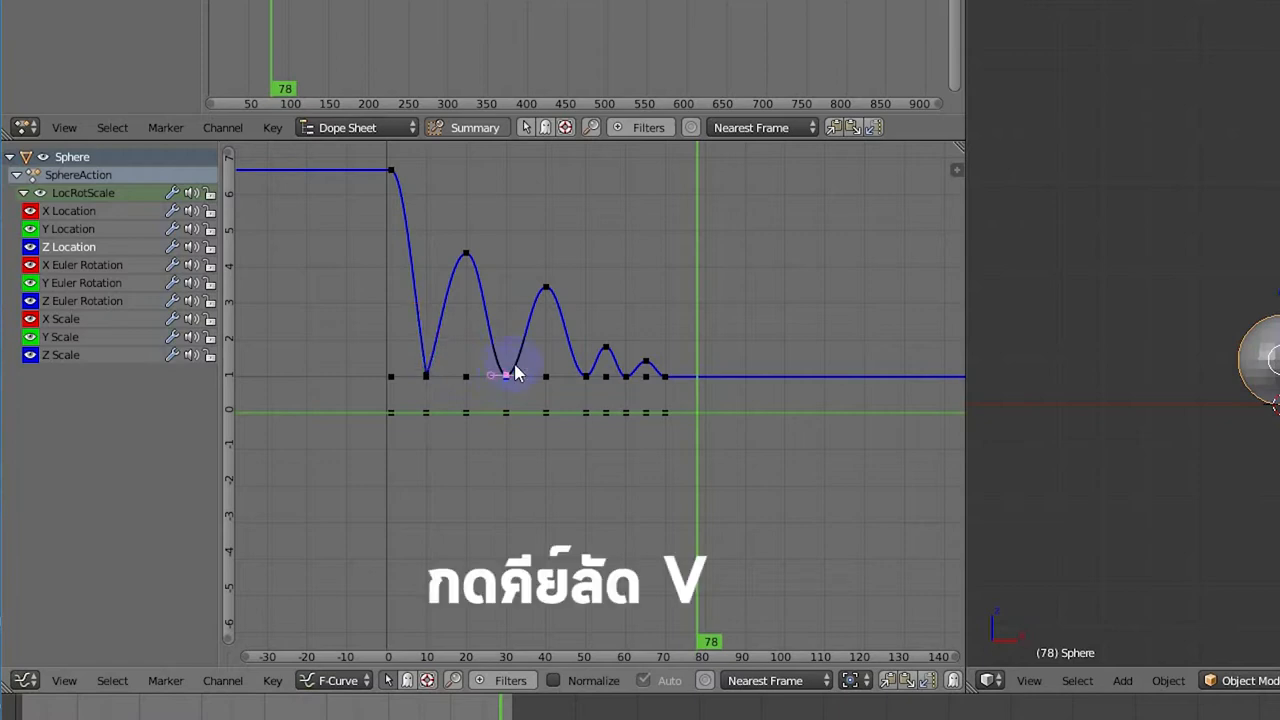
key(V)
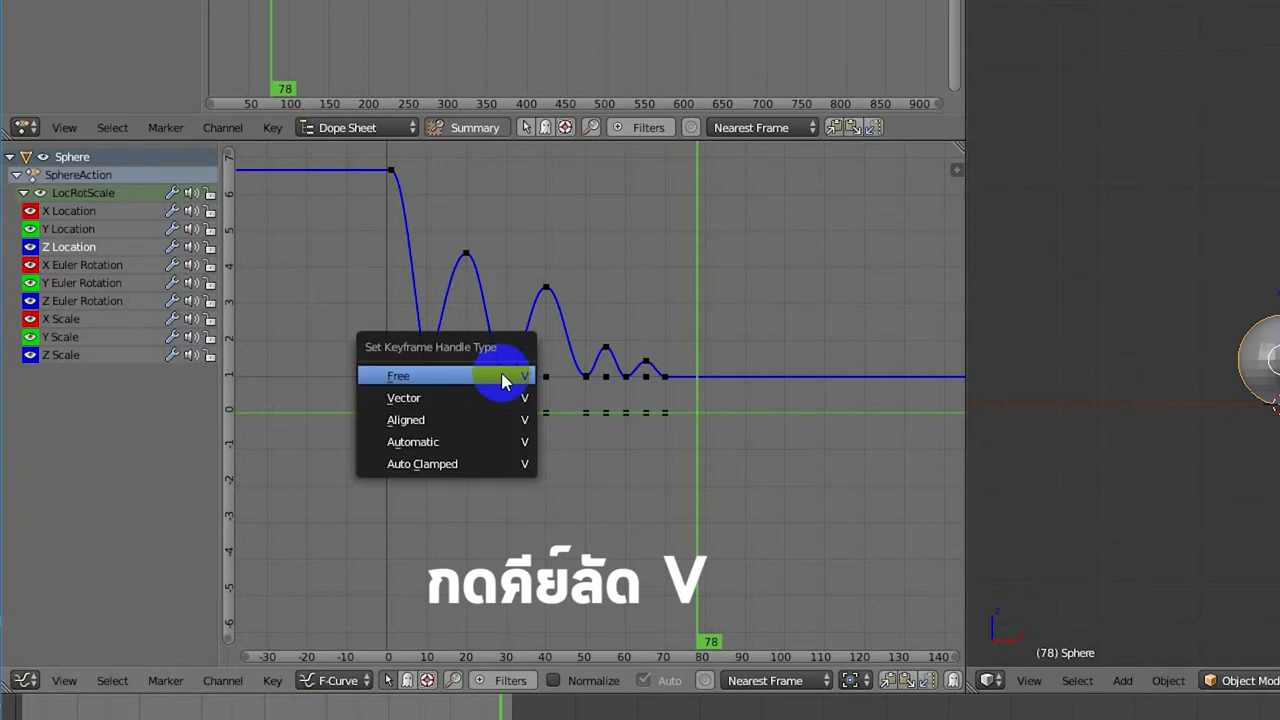
mouse_move(484, 396)
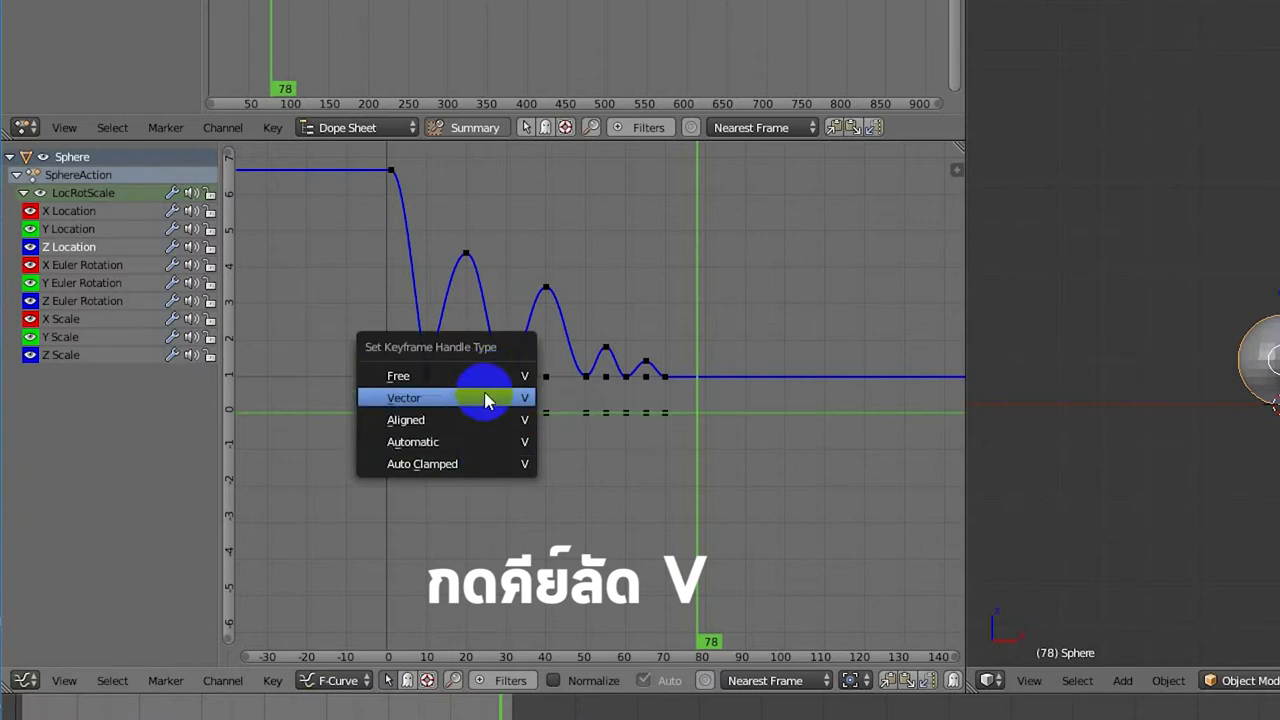
click(404, 396)
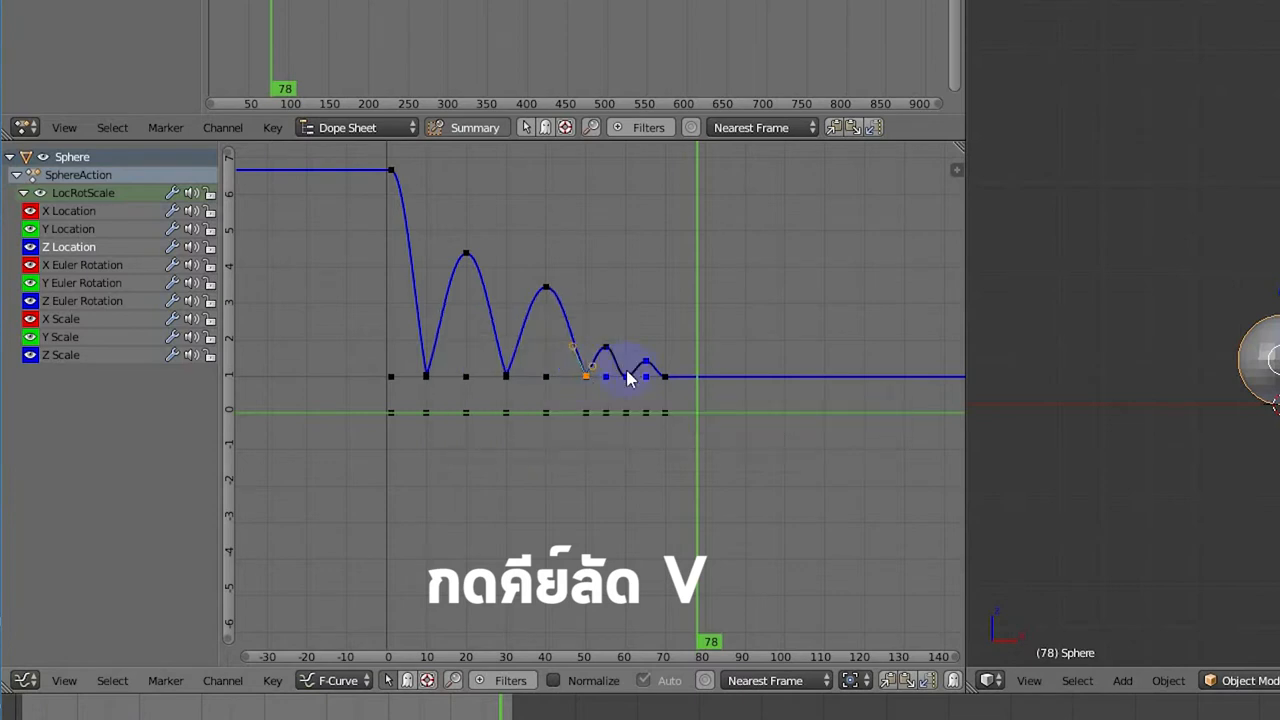
key(V)
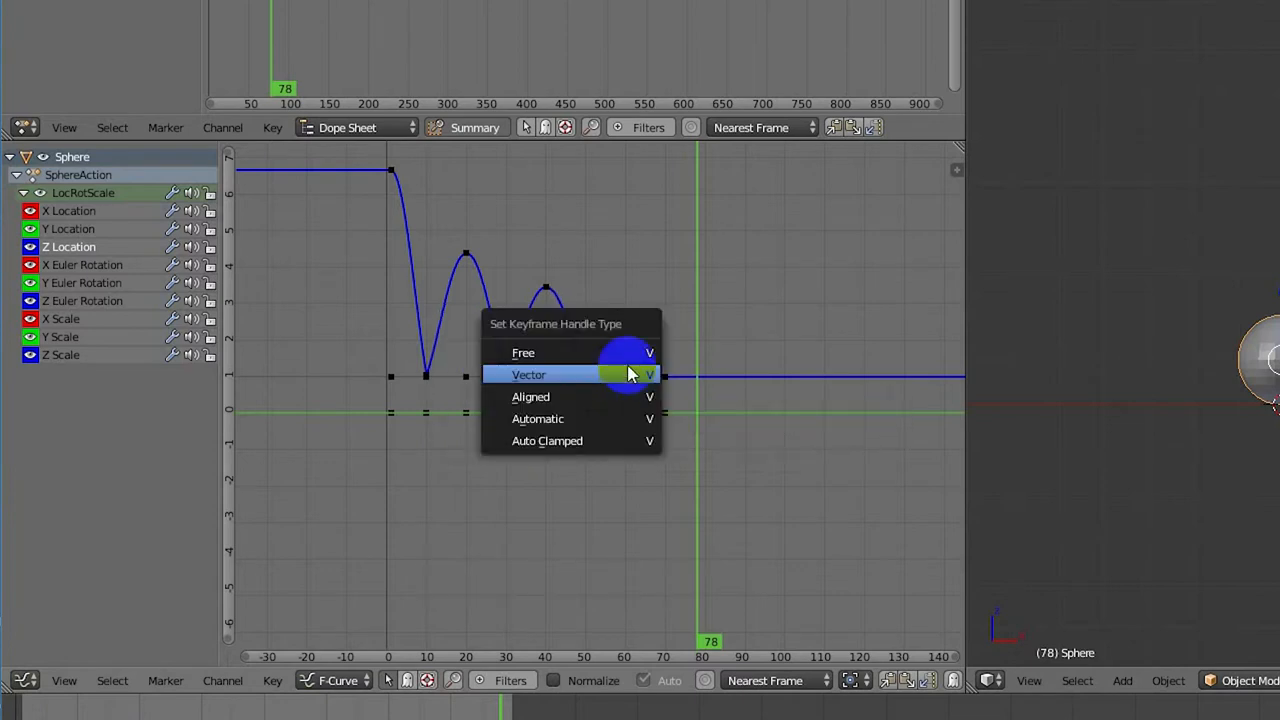
click(528, 374)
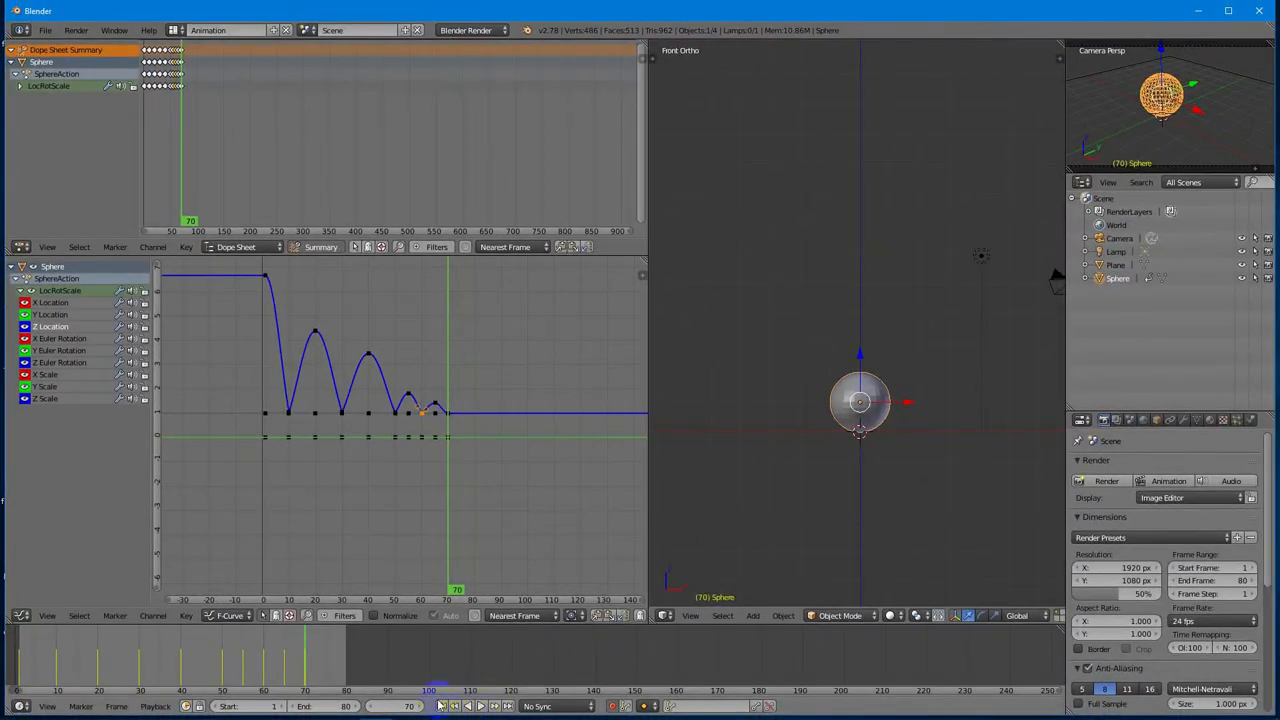
click(460, 706)
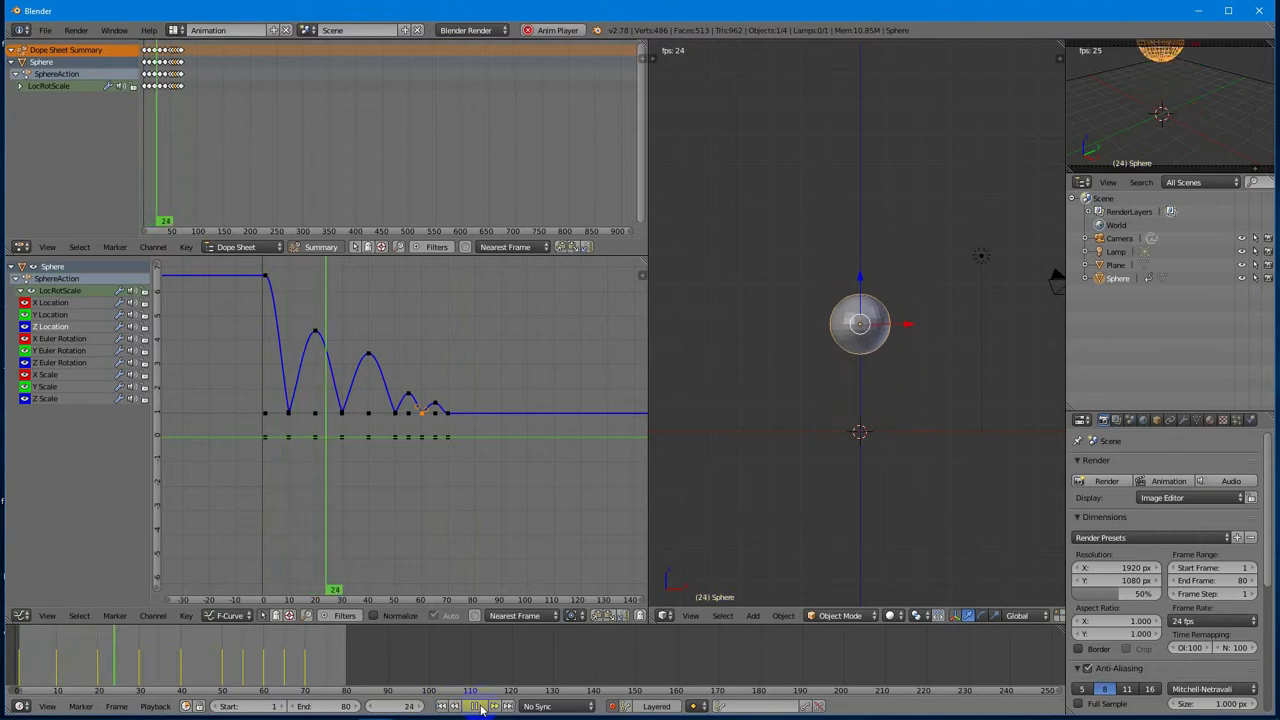
click(476, 706)
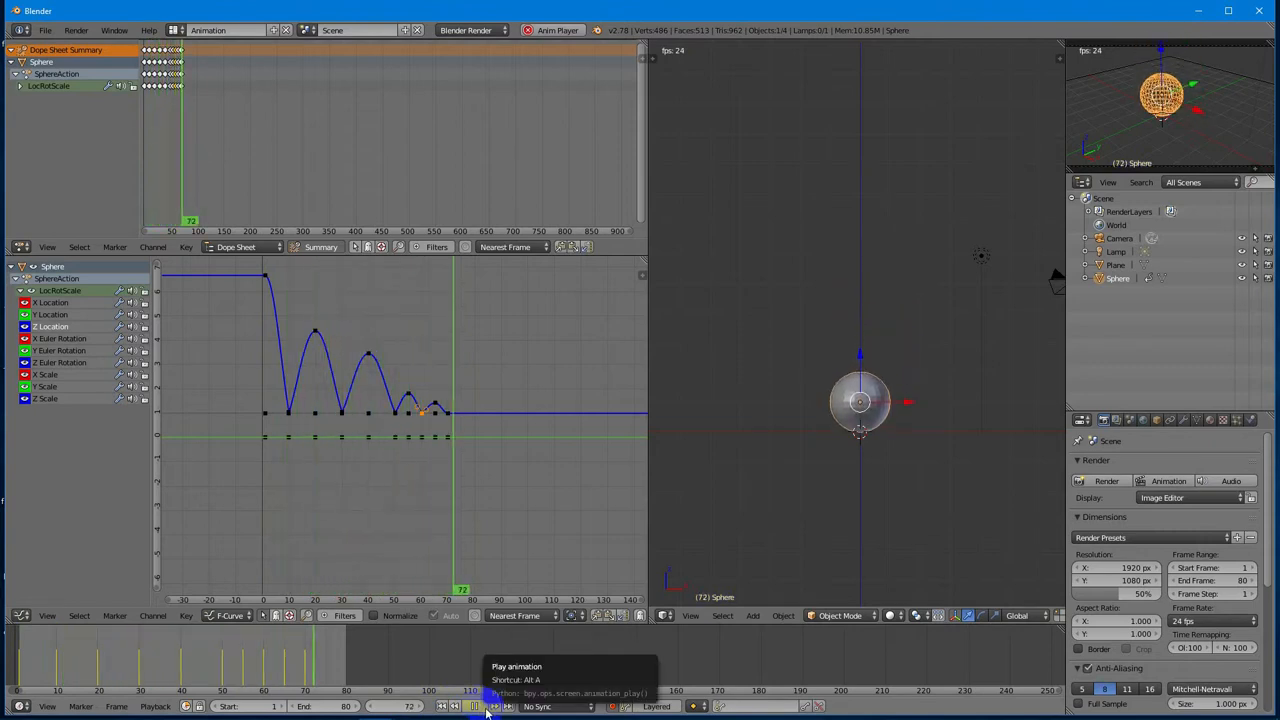
click(476, 708)
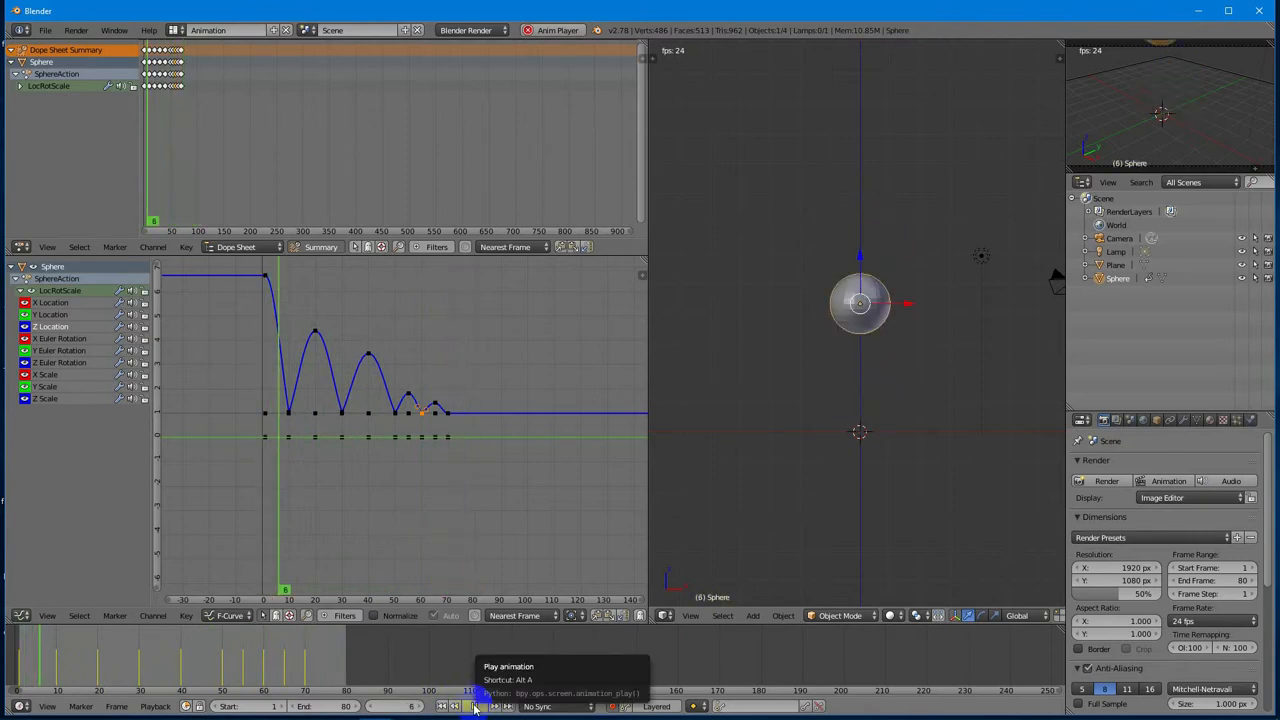
click(476, 706)
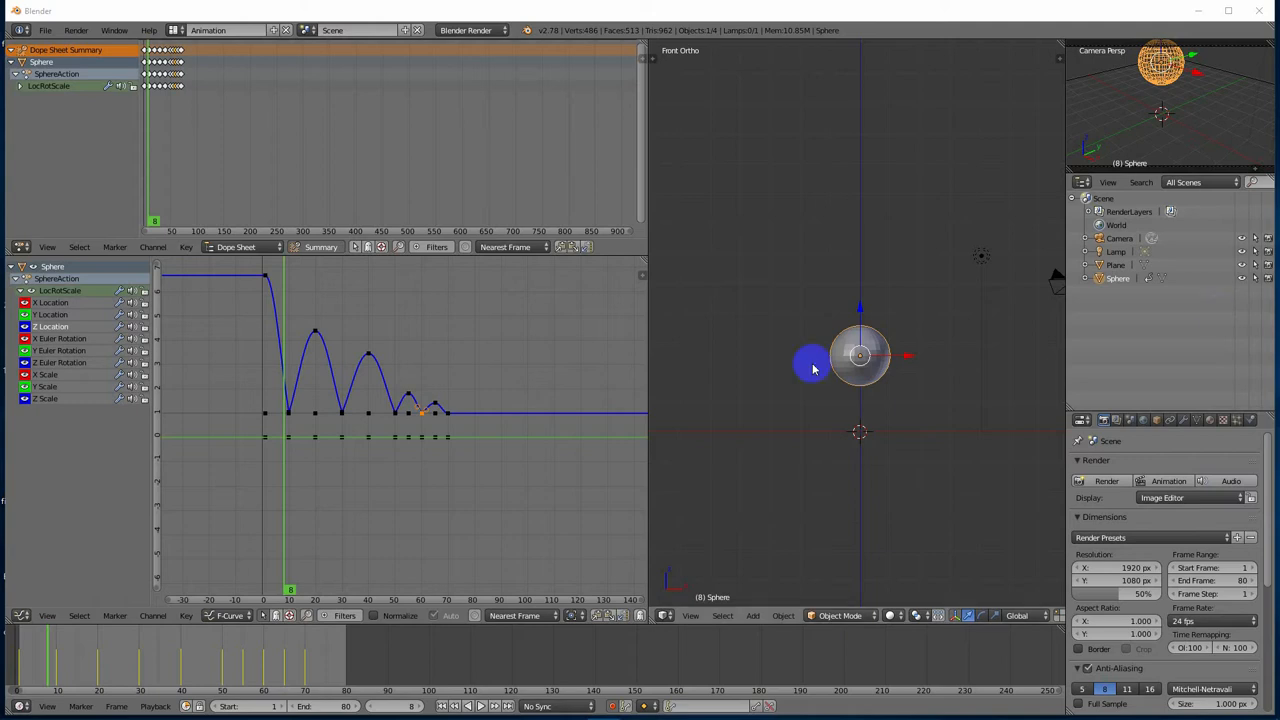
Step: Play the bounce animation from the Timeline to review the sharp contacts
click(480, 708)
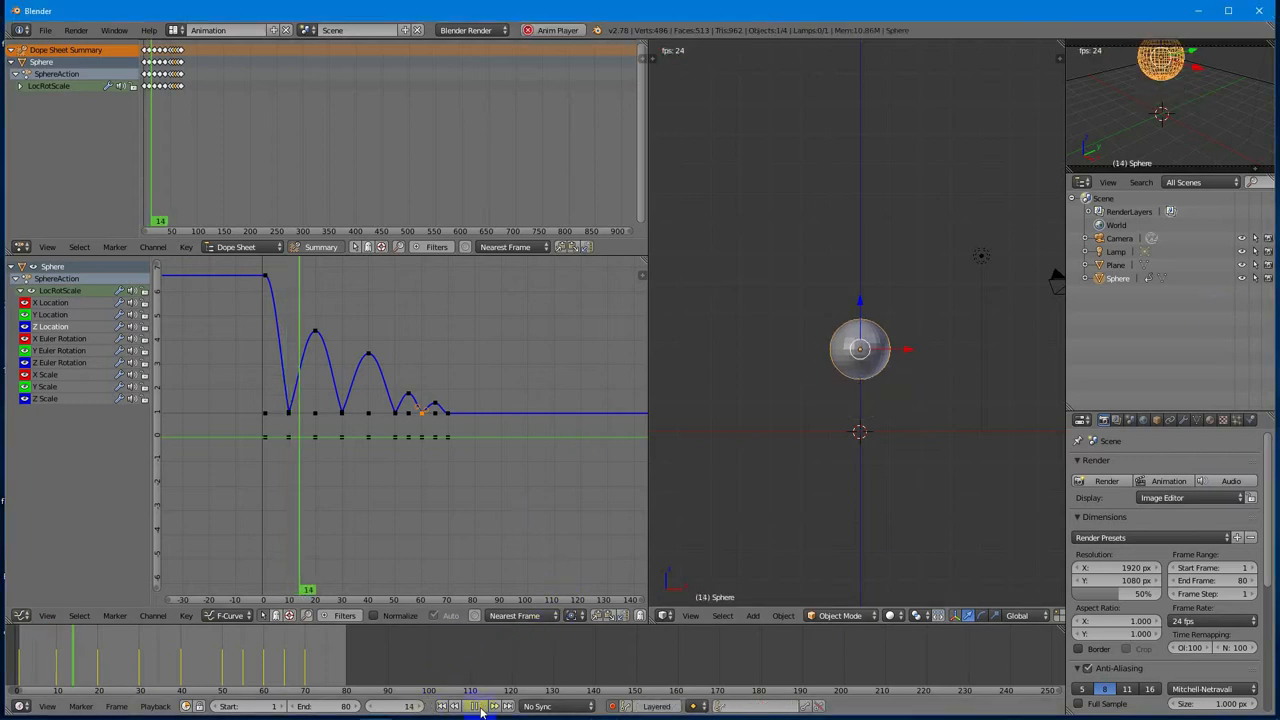
click(476, 706)
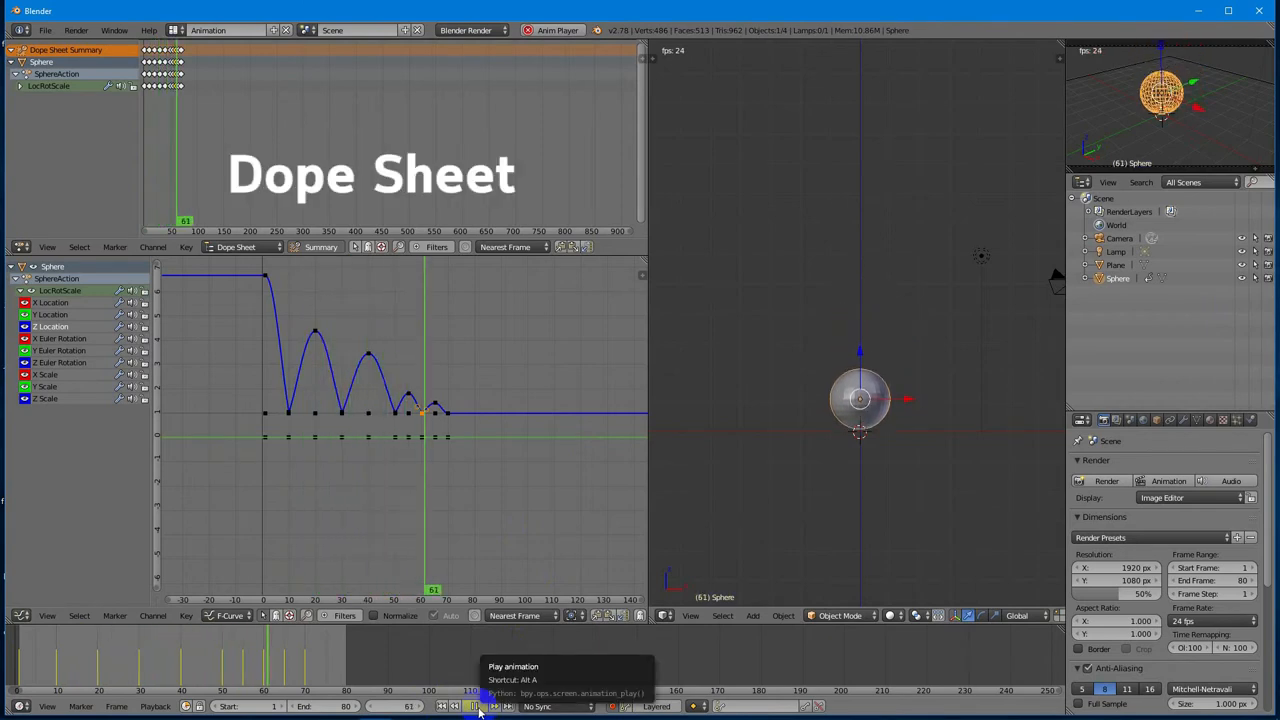
click(480, 708)
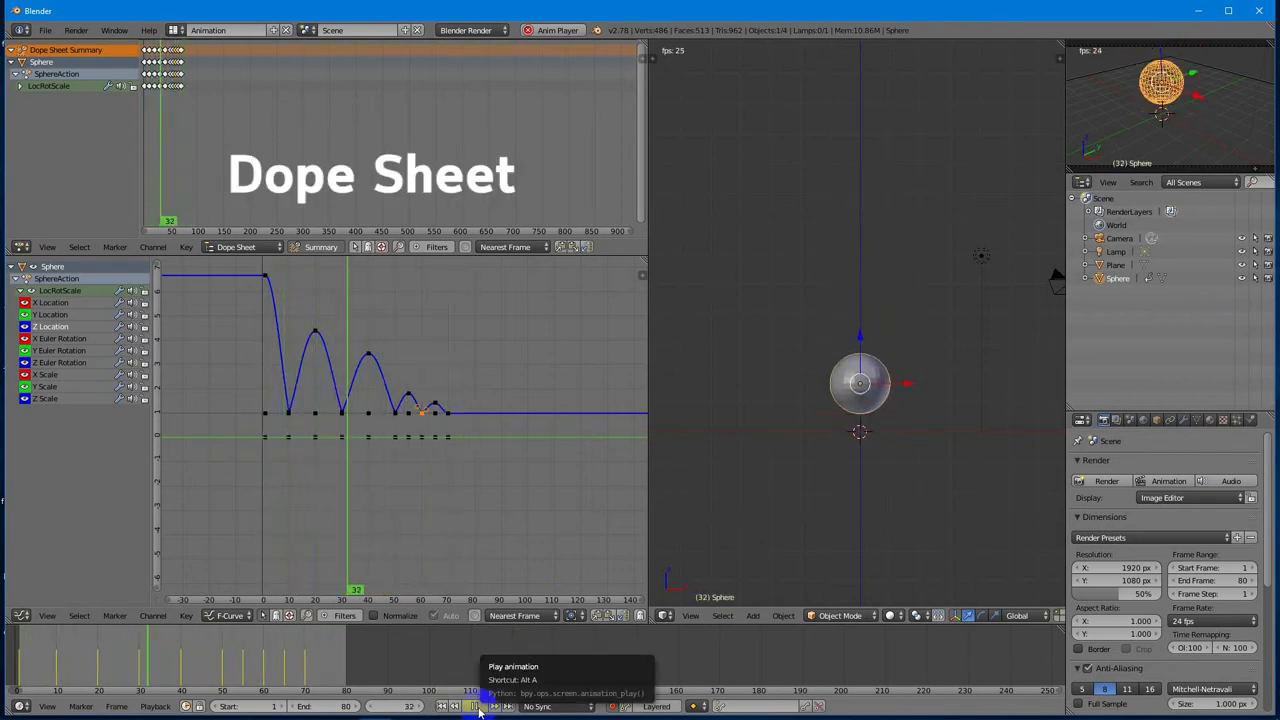
click(476, 706)
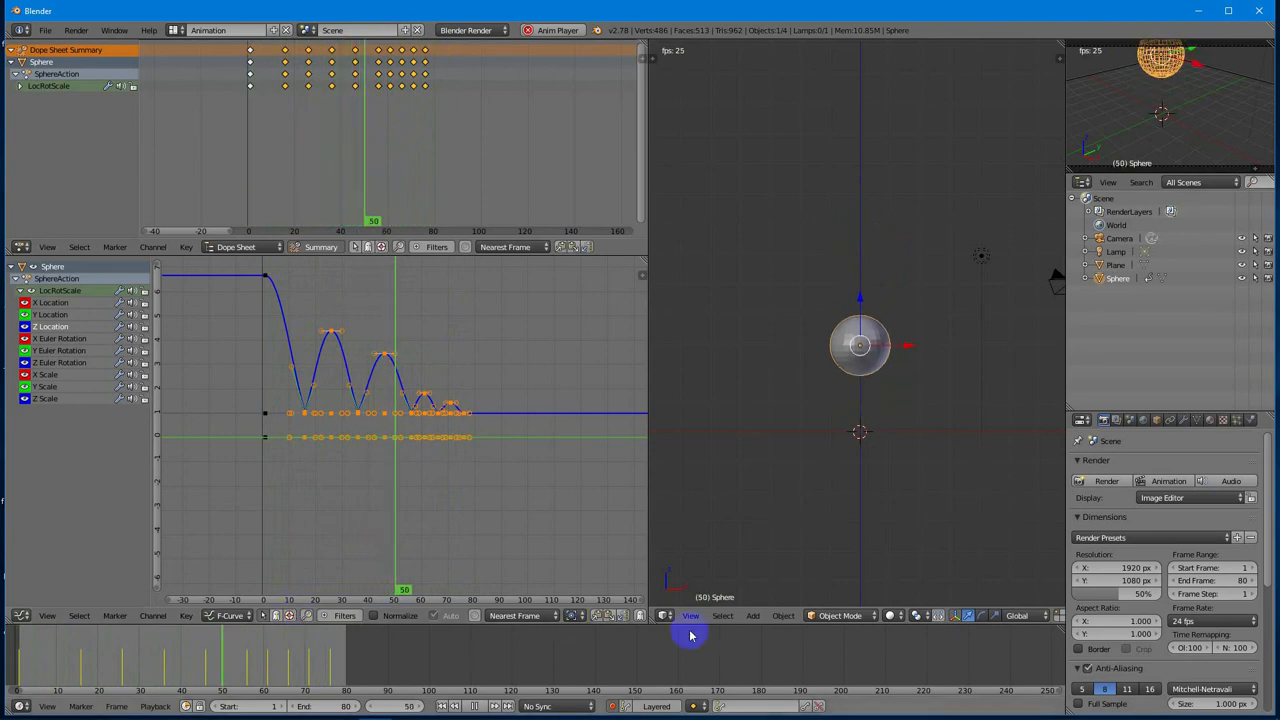
click(764, 598)
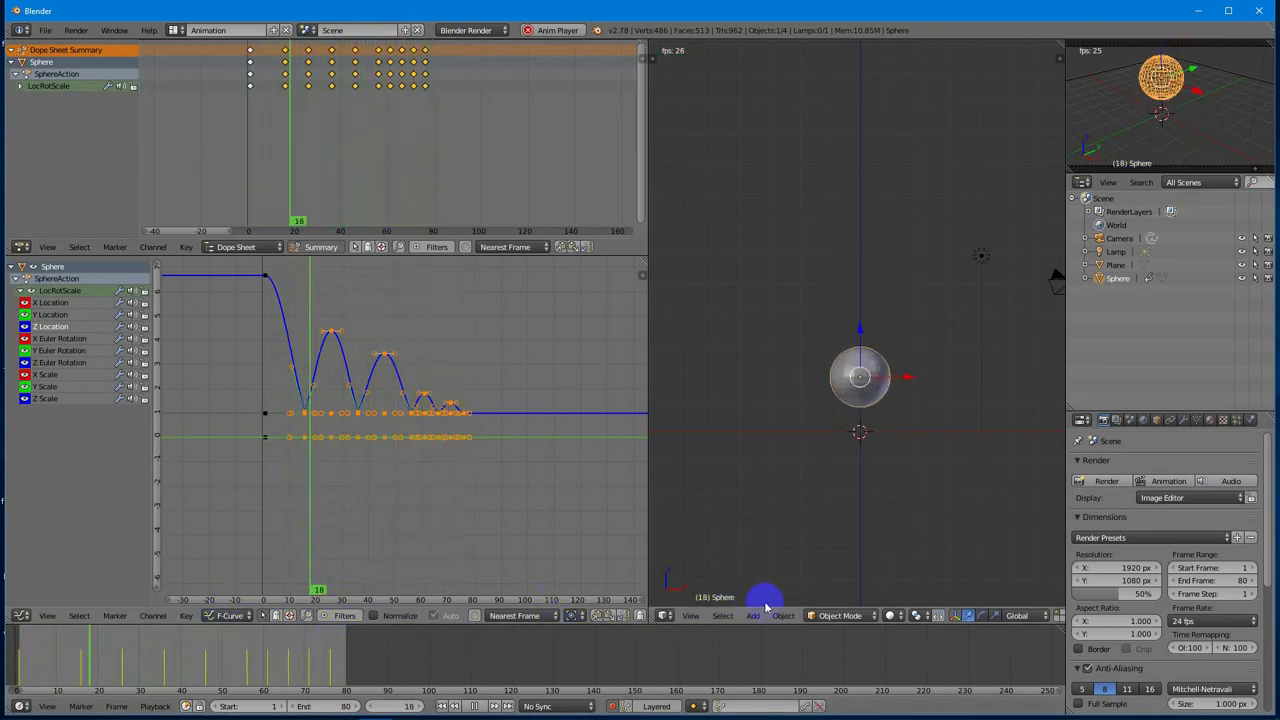